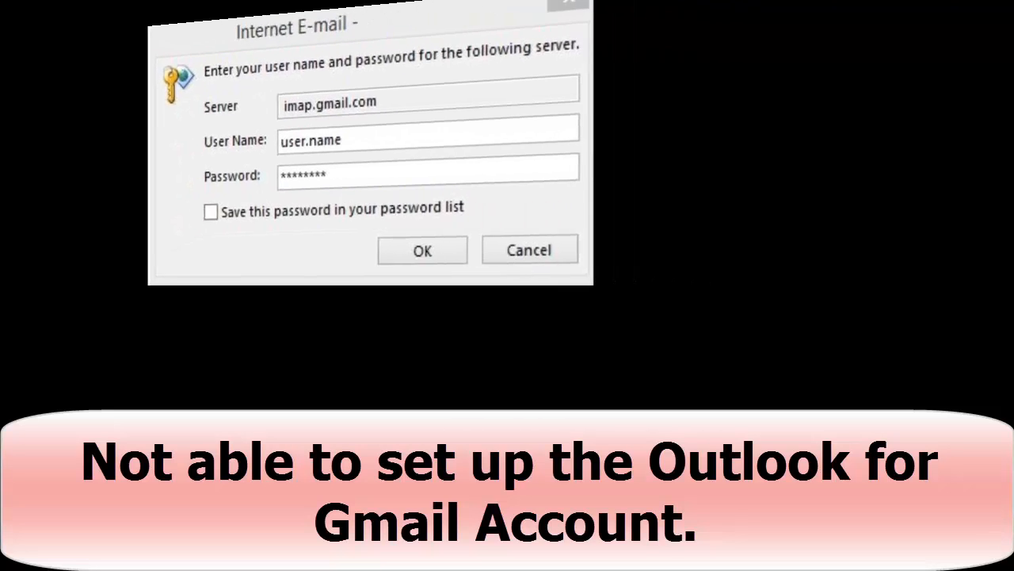
Step: Cancel the repeated imap.gmail.com password prompt so it stops showing
click(422, 250)
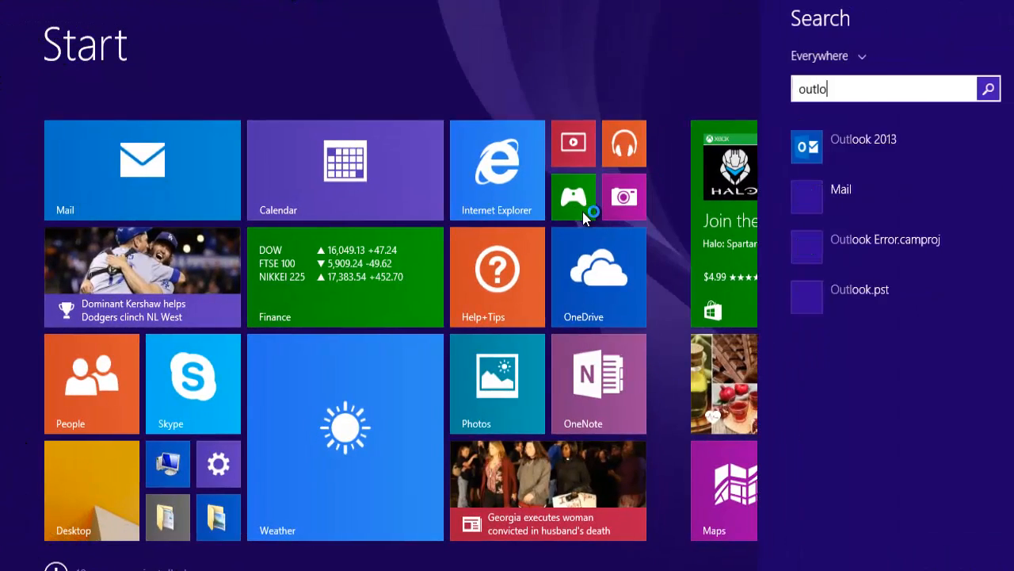
Step: Leave the Start screen search and bring up the browser with Gmail open
click(862, 140)
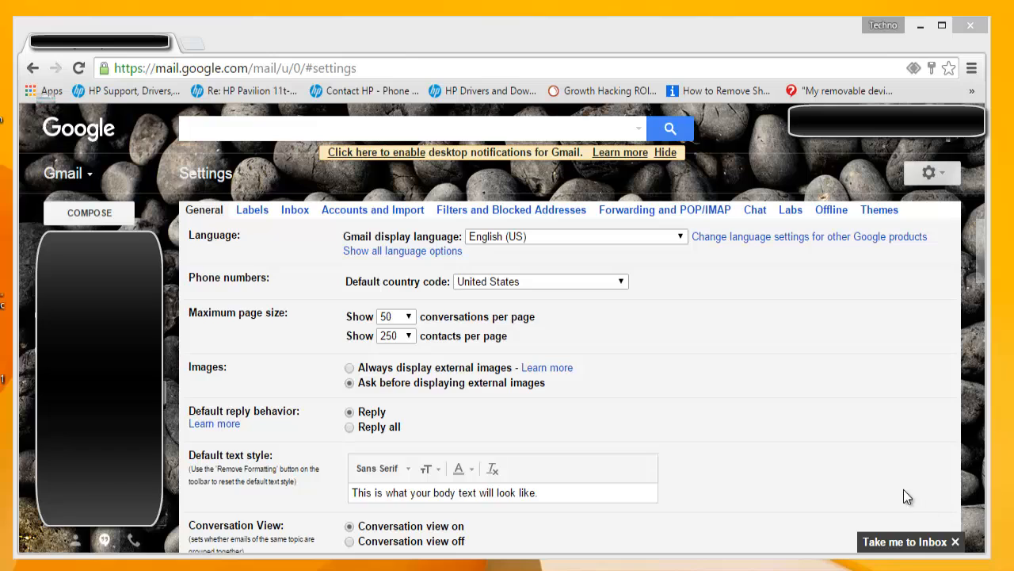
mouse_move(958, 203)
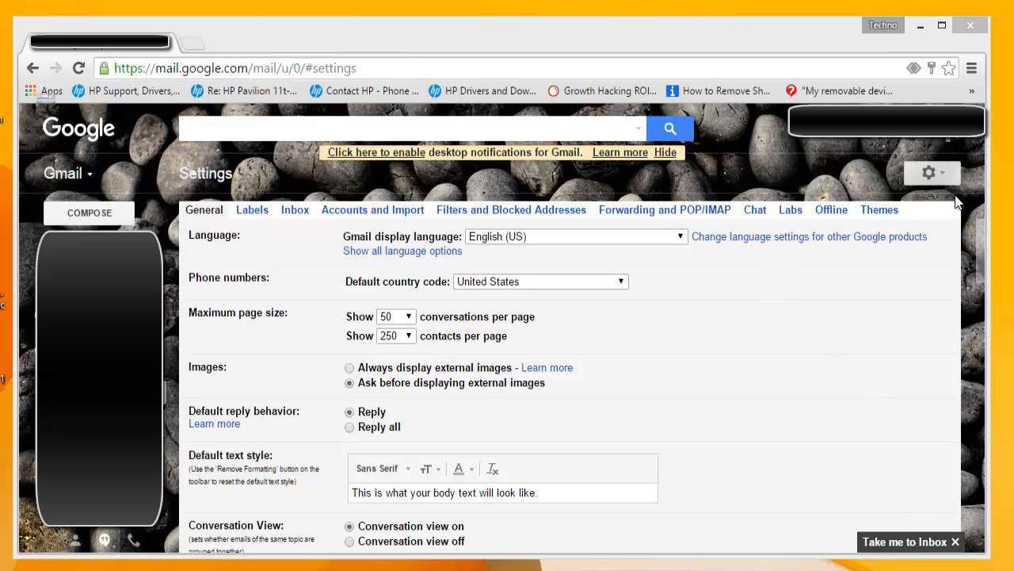
mouse_move(929, 173)
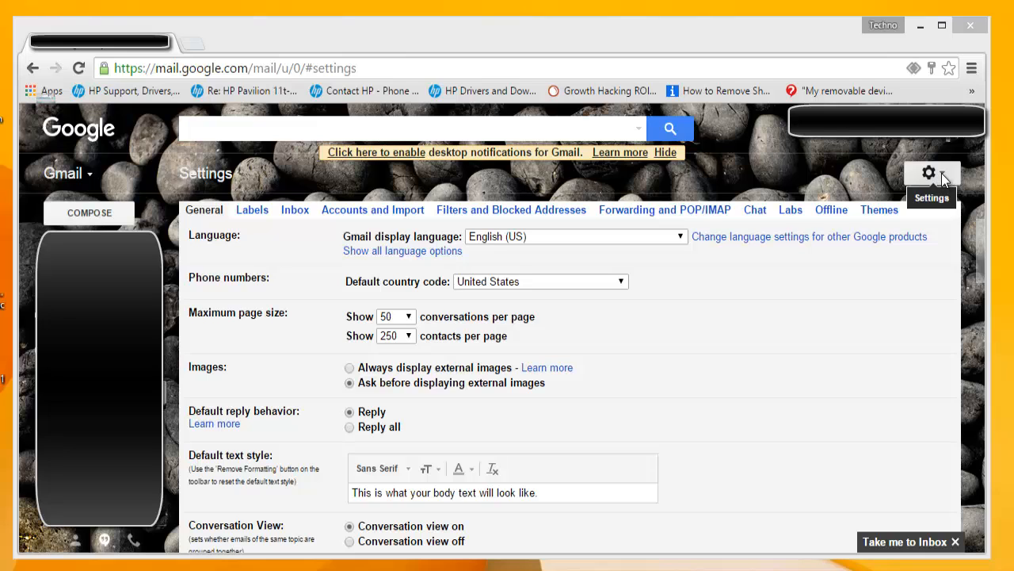
Step: Go to Gmail's Settings from the gear menu and show the Forwarding and POP/IMAP page
click(929, 172)
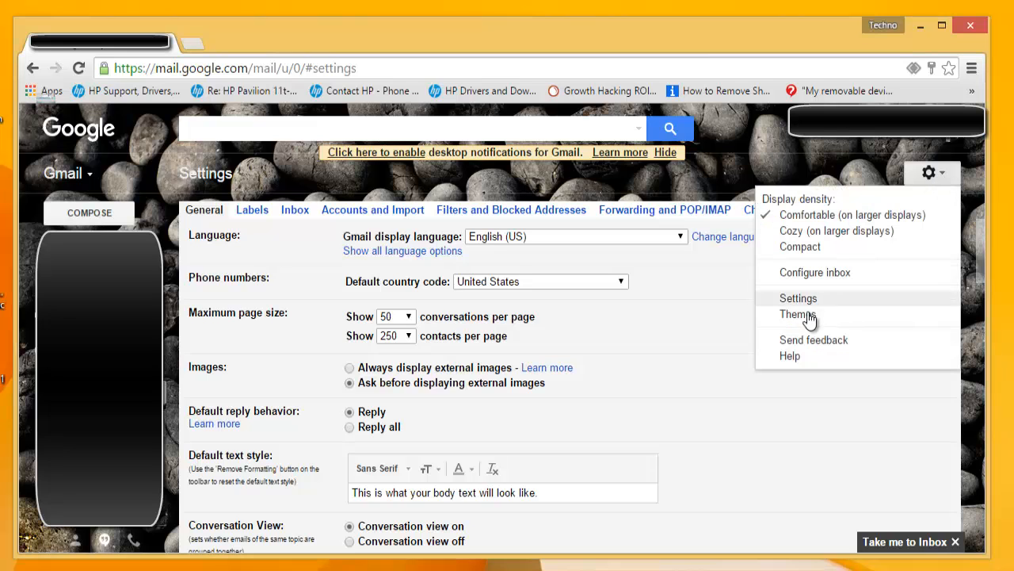
click(799, 298)
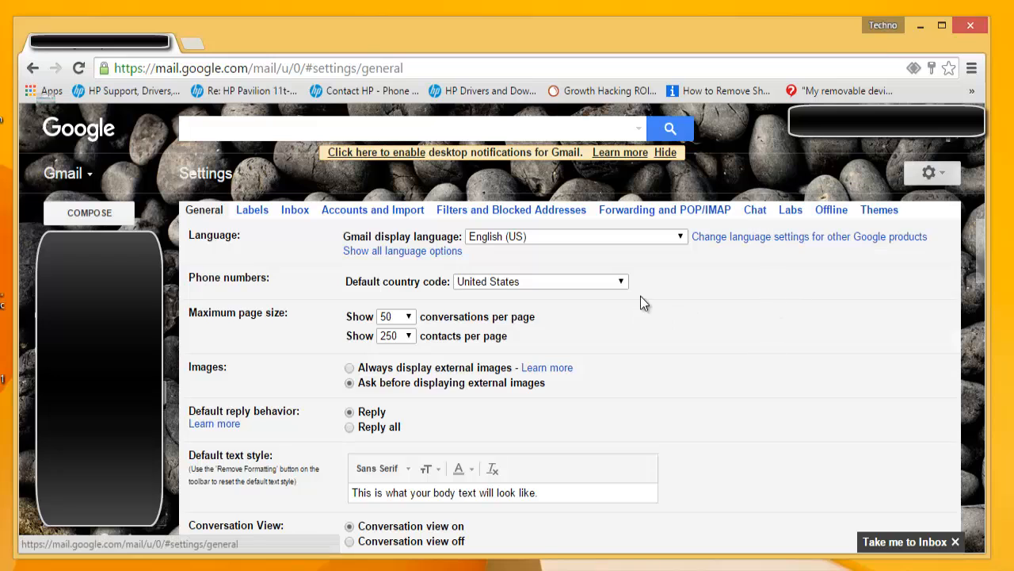
mouse_move(610, 225)
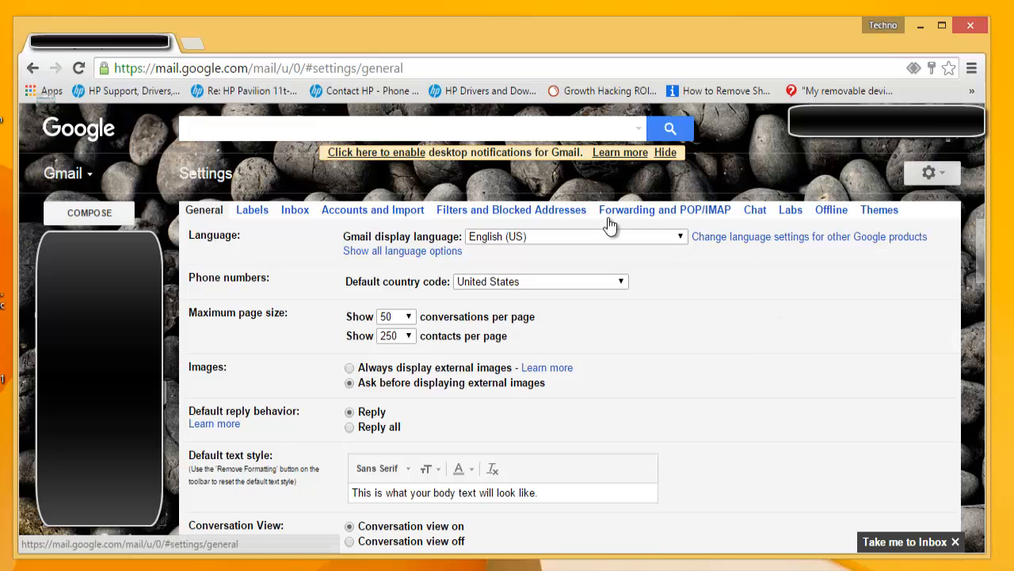
mouse_move(666, 219)
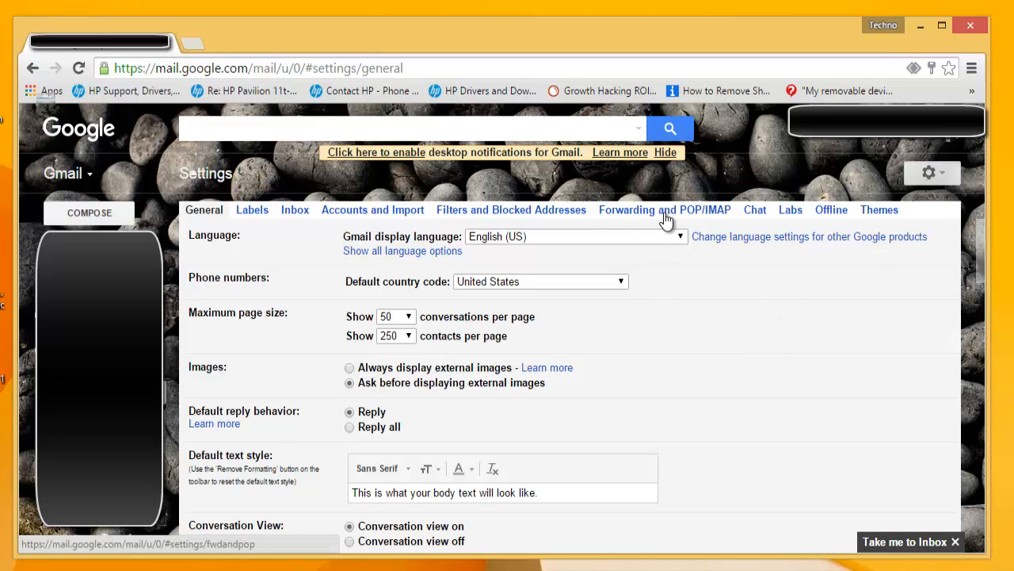
click(664, 209)
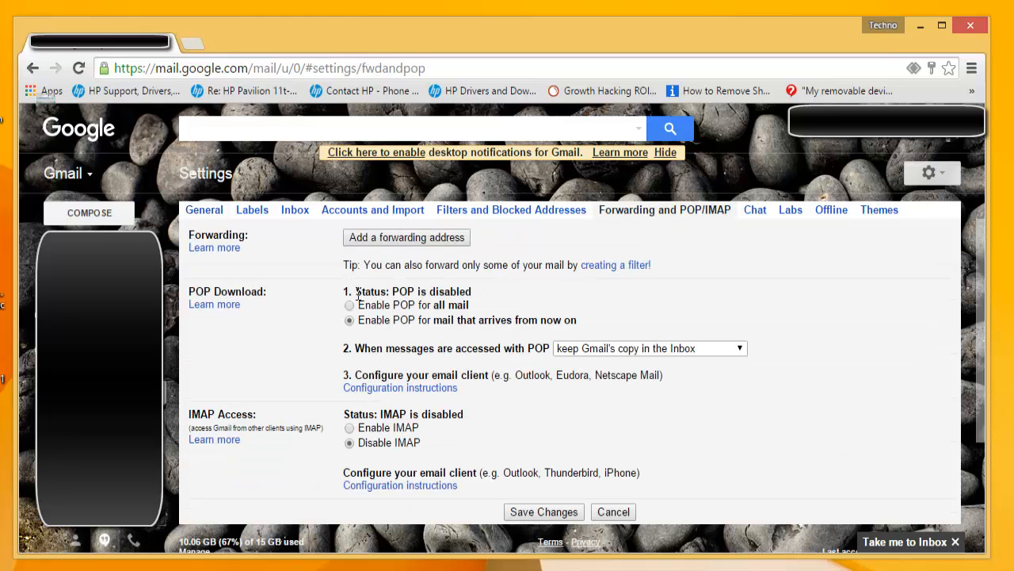
double_click(412, 292)
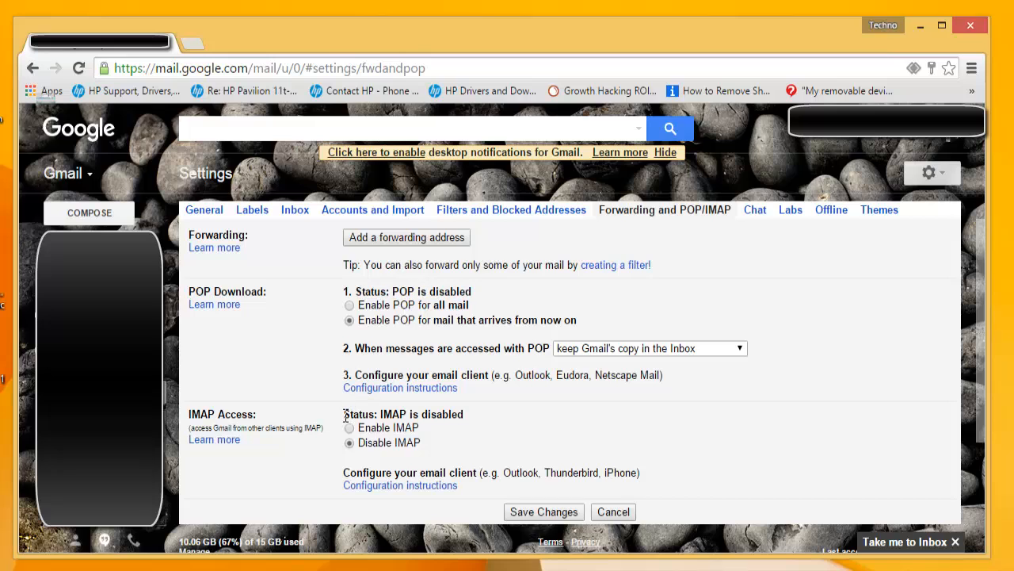
mouse_move(468, 428)
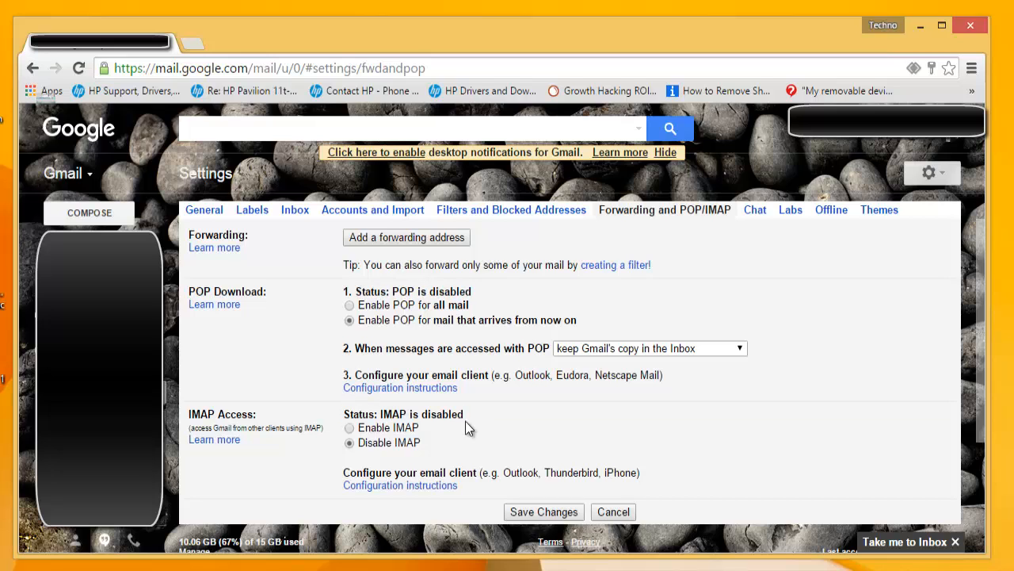
mouse_move(409, 414)
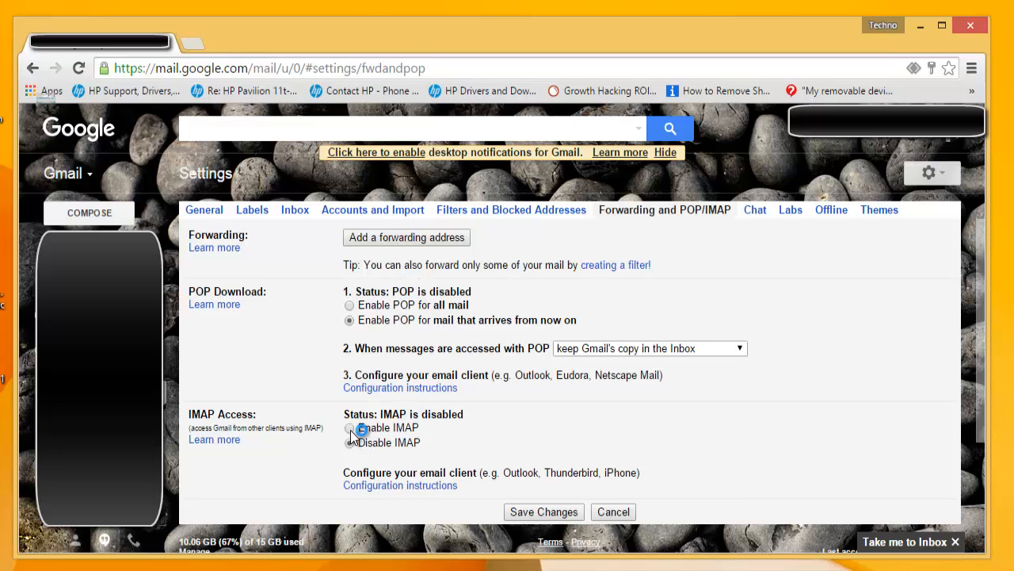
Step: Enable IMAP access for the Gmail account and save the changes
click(348, 428)
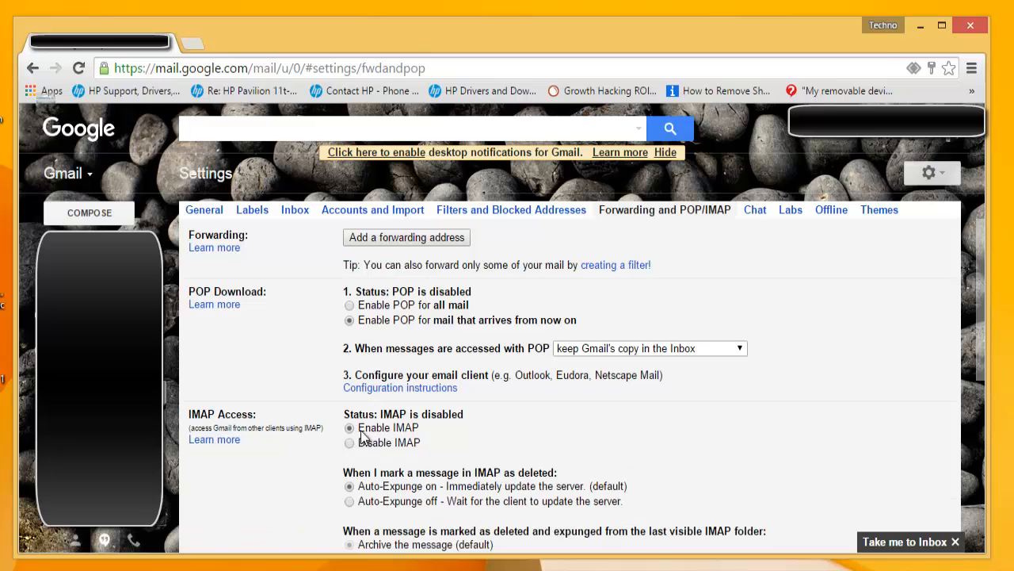
scroll(down, 3)
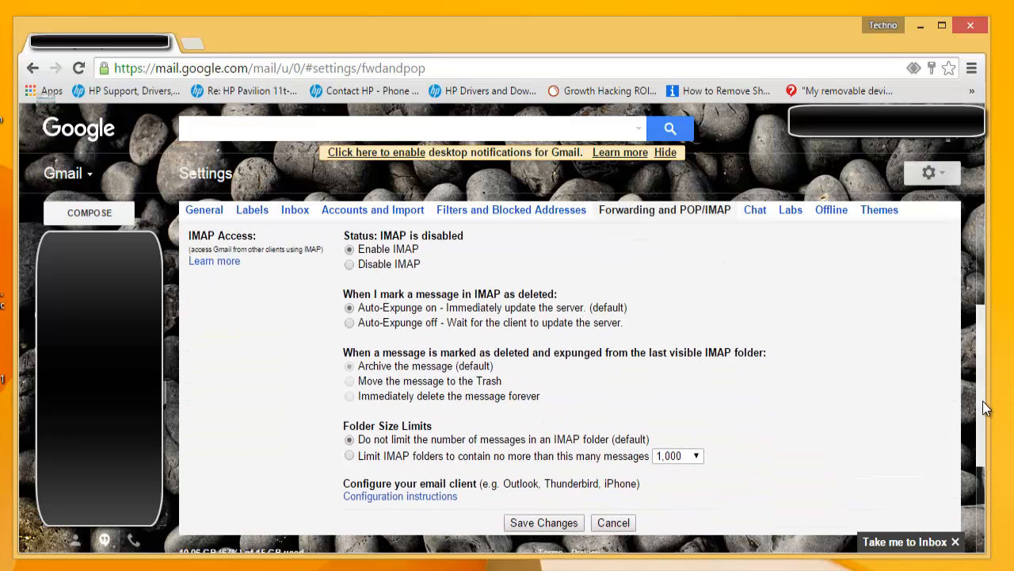
click(543, 523)
text(outlook)
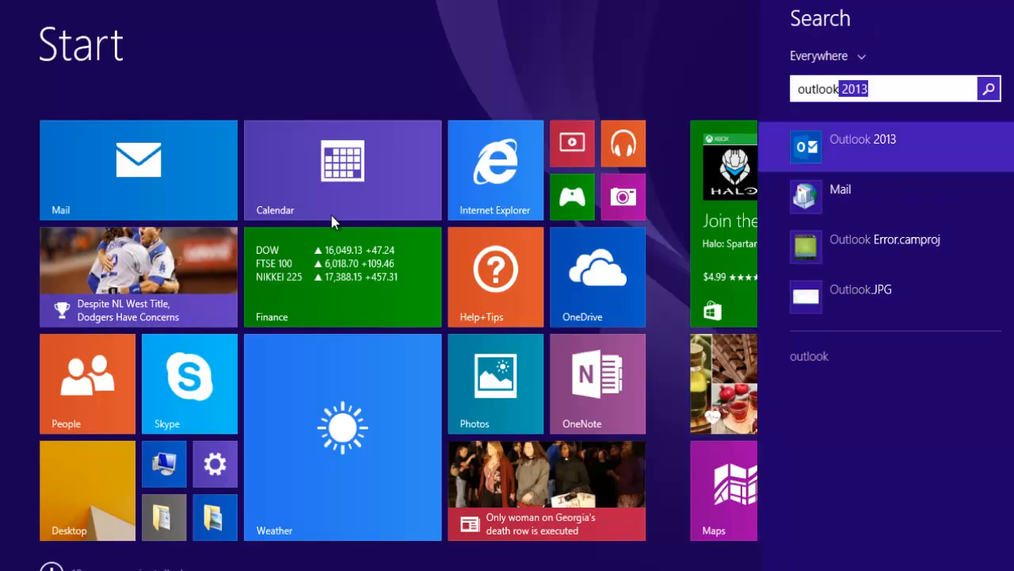
Step: Launch Outlook 2013 and start Add Account from File, choosing manual setup
click(862, 139)
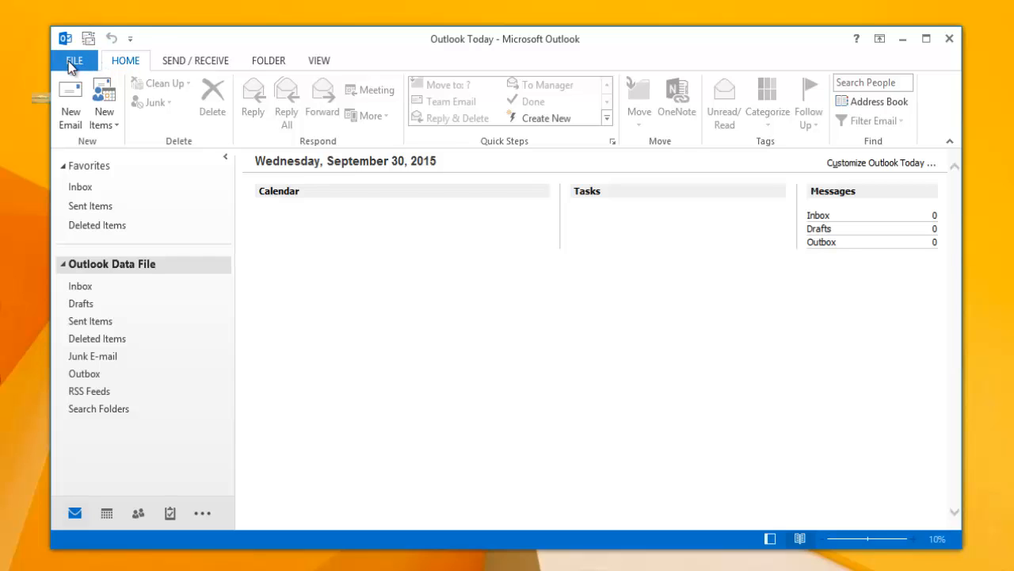
click(74, 61)
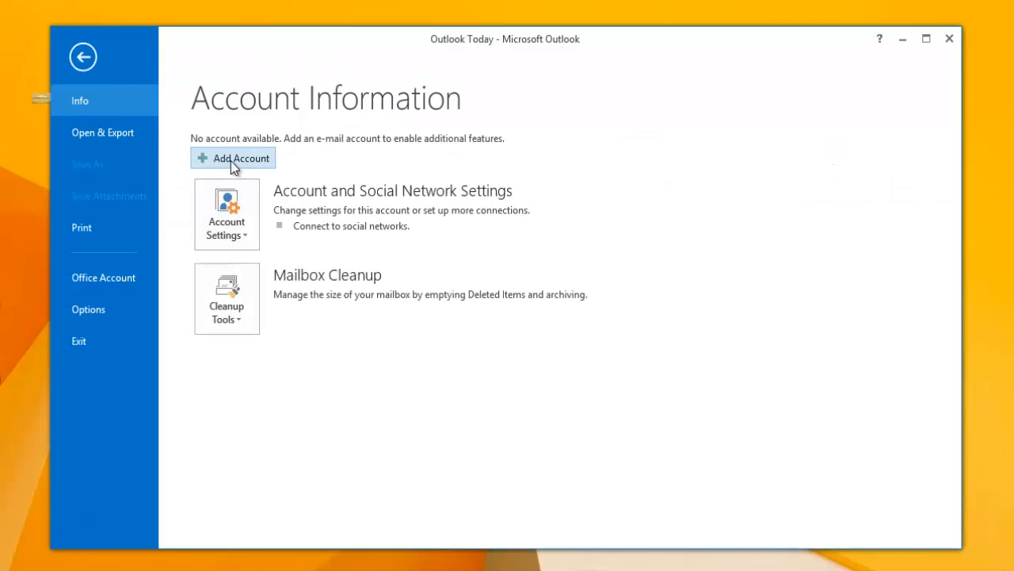
click(233, 159)
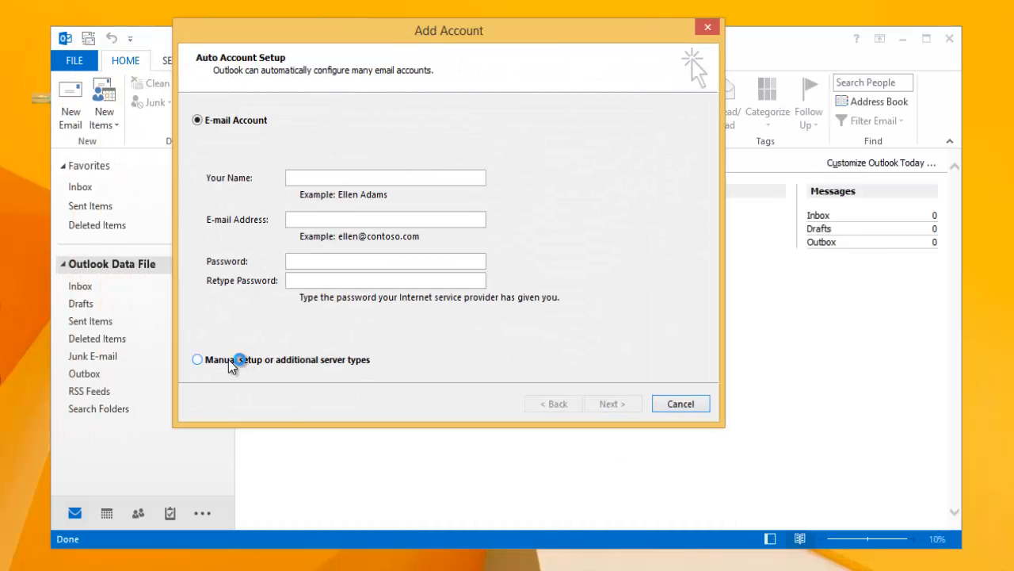
click(197, 359)
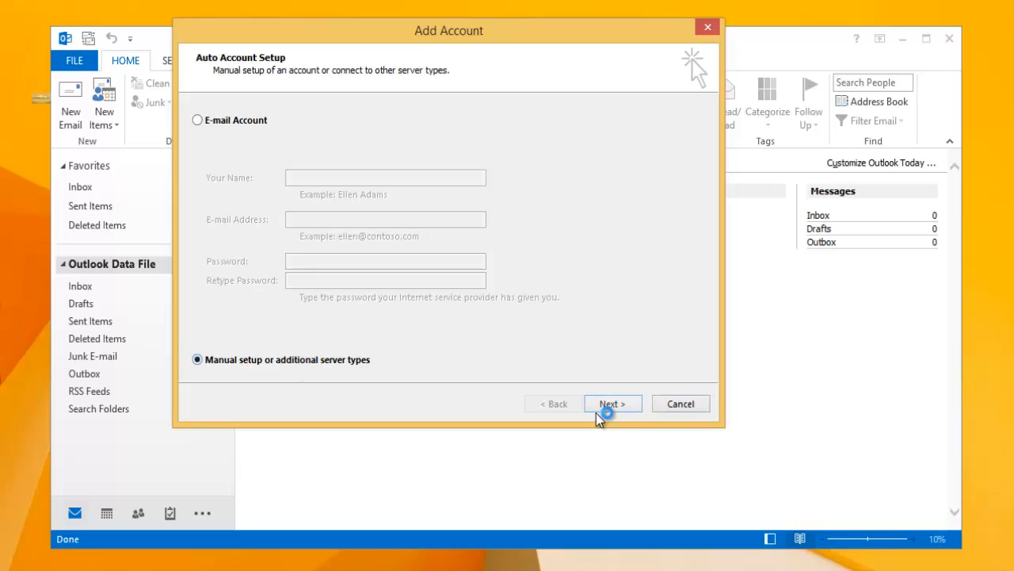
click(612, 404)
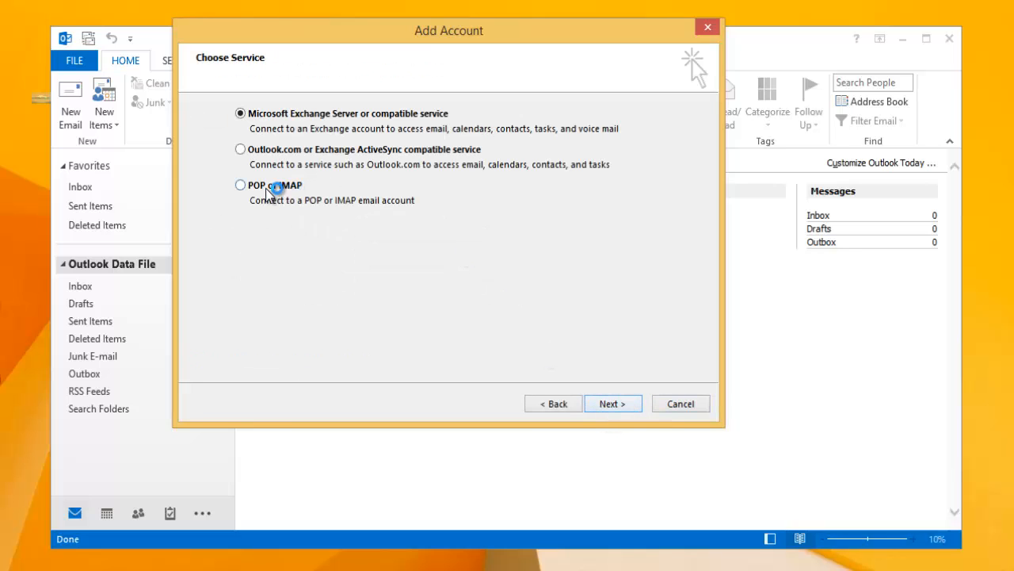
mouse_move(273, 193)
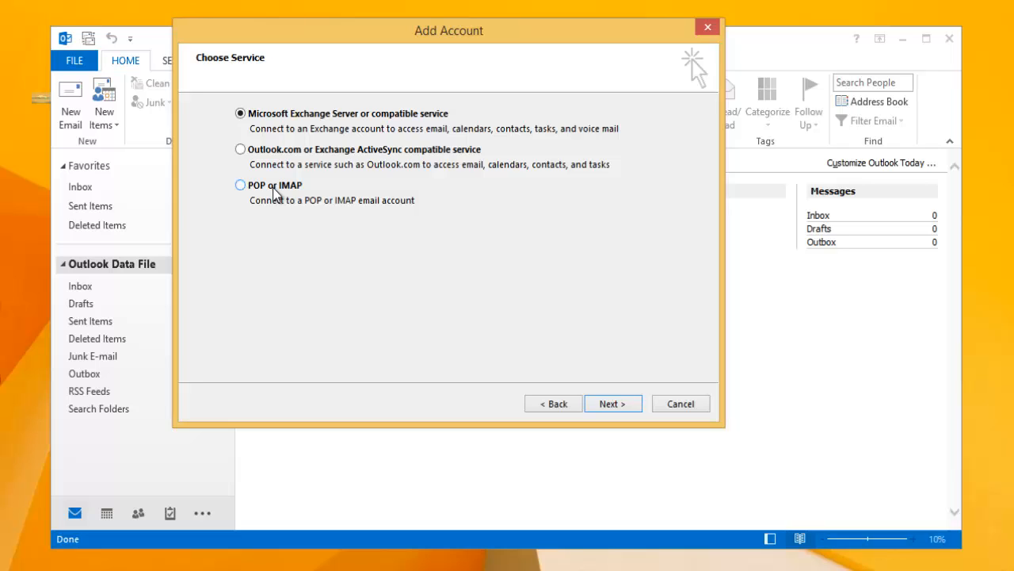
Step: Choose the POP or IMAP account type and reach the server settings form
click(241, 184)
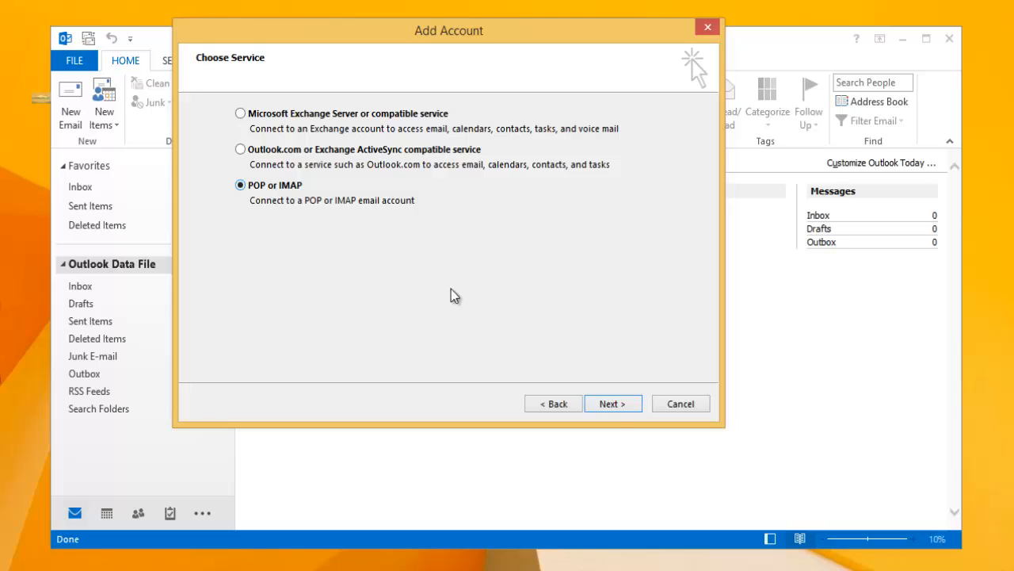
click(612, 404)
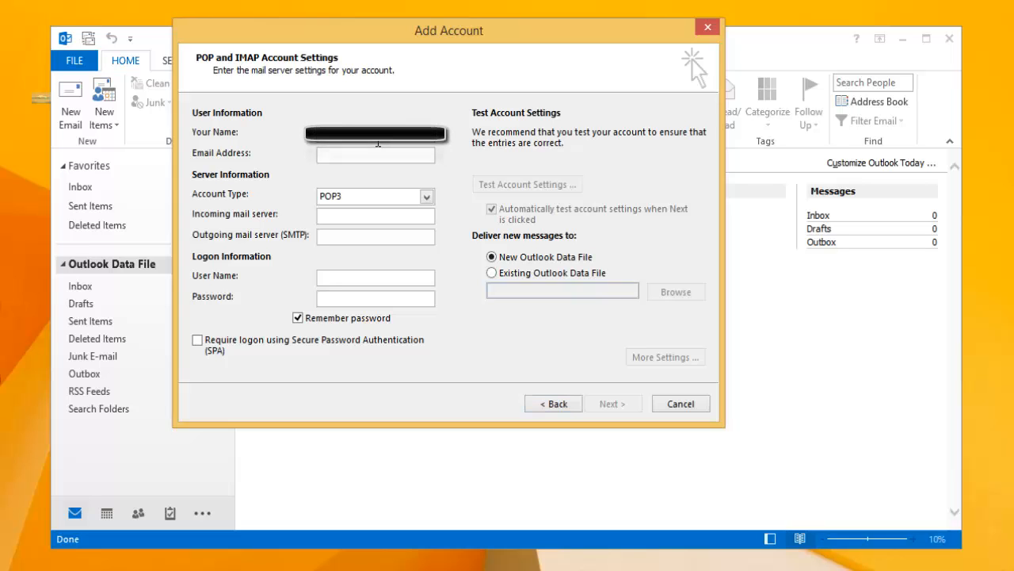
Step: Set the account type to IMAP with imap.gmail.com incoming and smtp.gmail.com outgoing servers
click(374, 155)
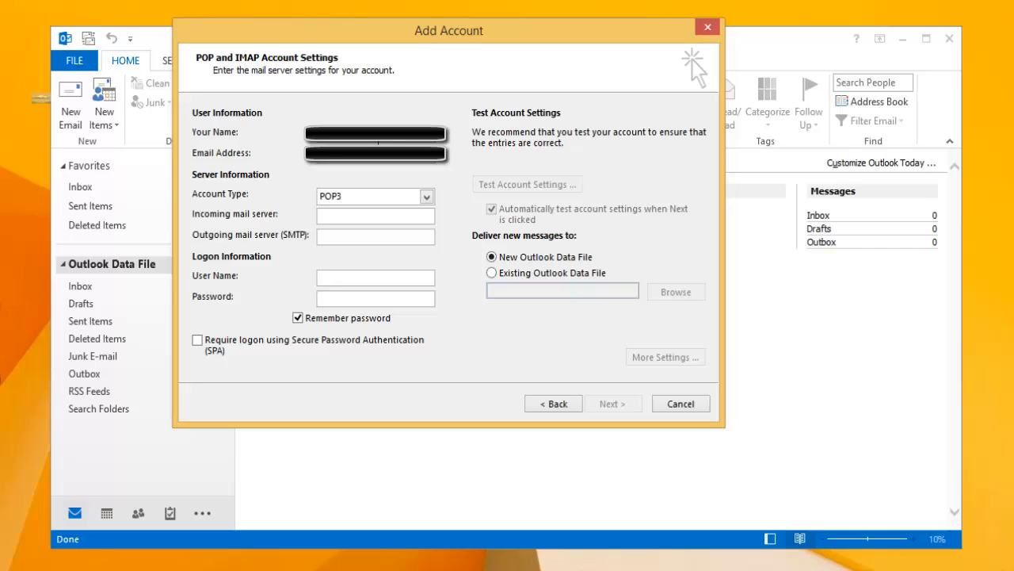
click(374, 276)
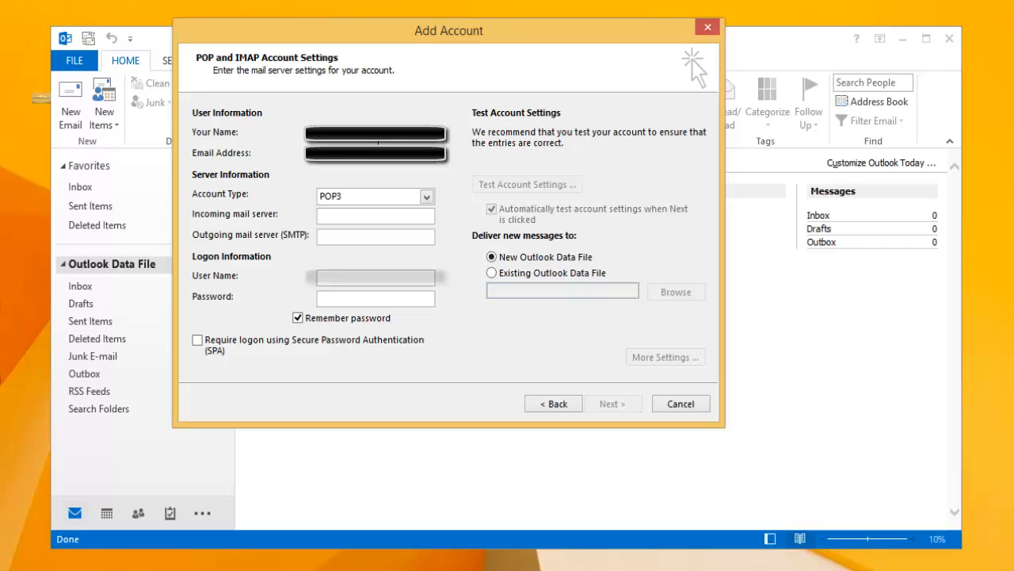
click(427, 196)
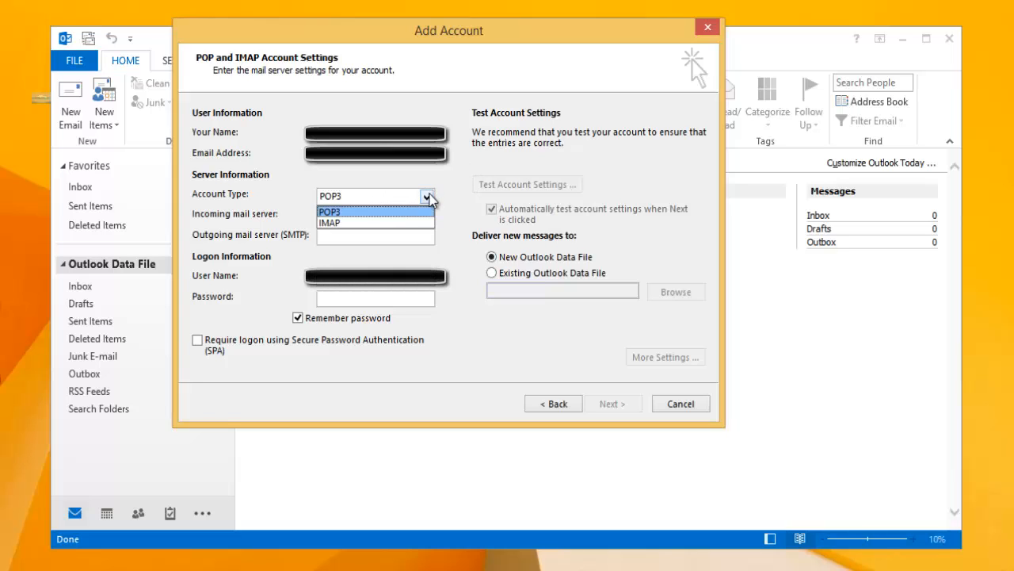
mouse_move(361, 230)
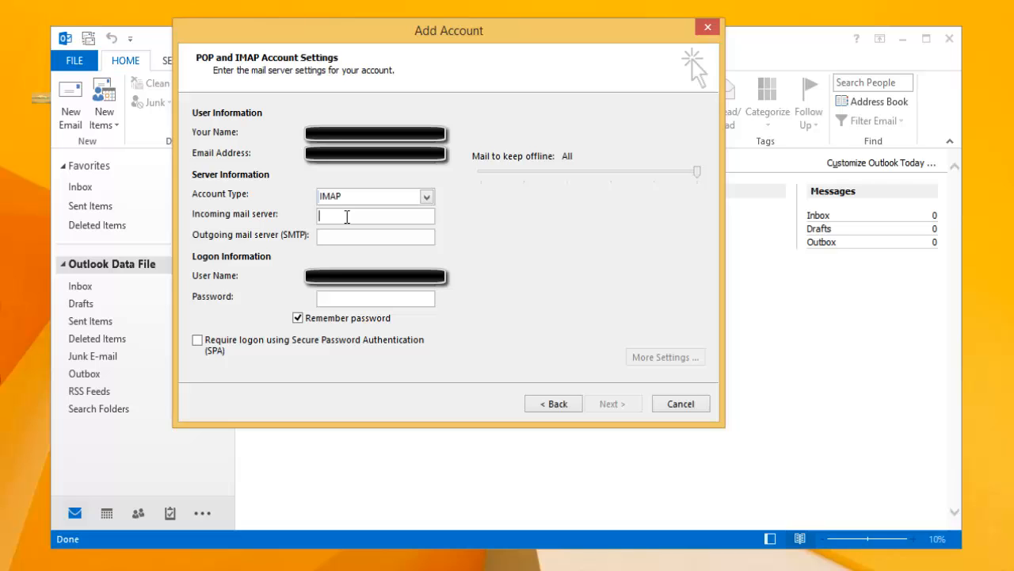
text(imap.gmail.com)
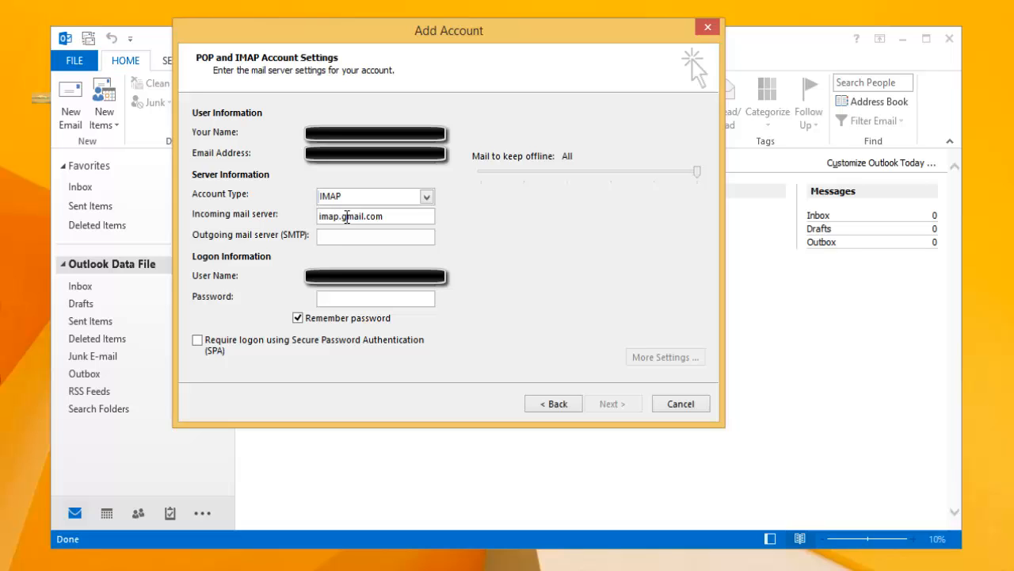
text(smtp.gm)
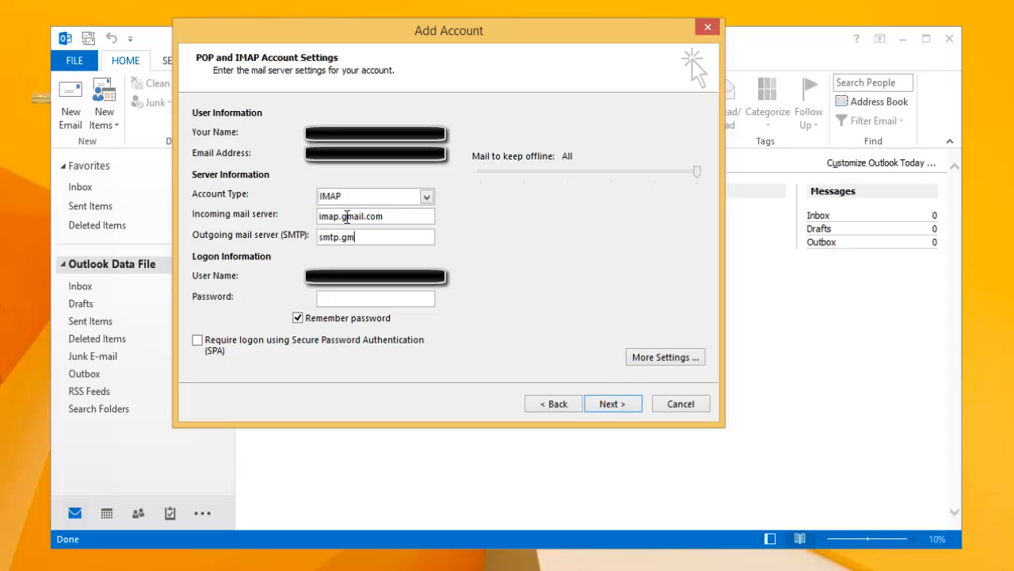
text(ail.com)
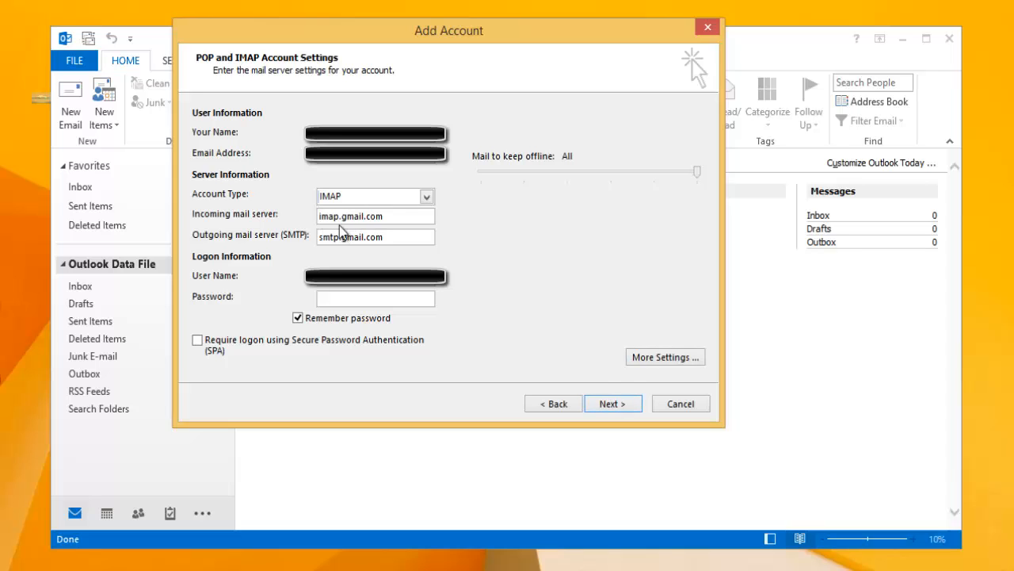
mouse_move(396, 262)
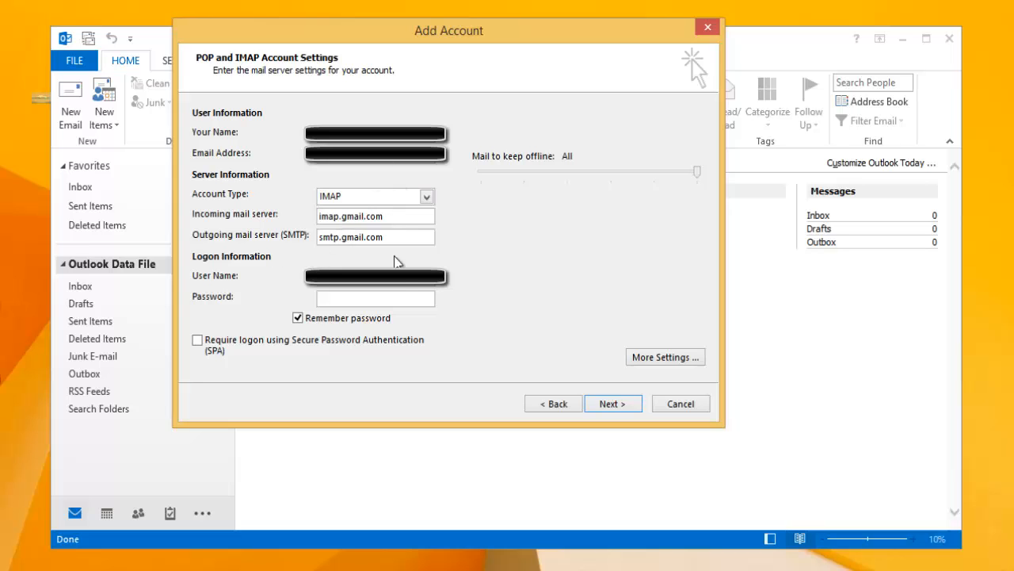
mouse_move(307, 301)
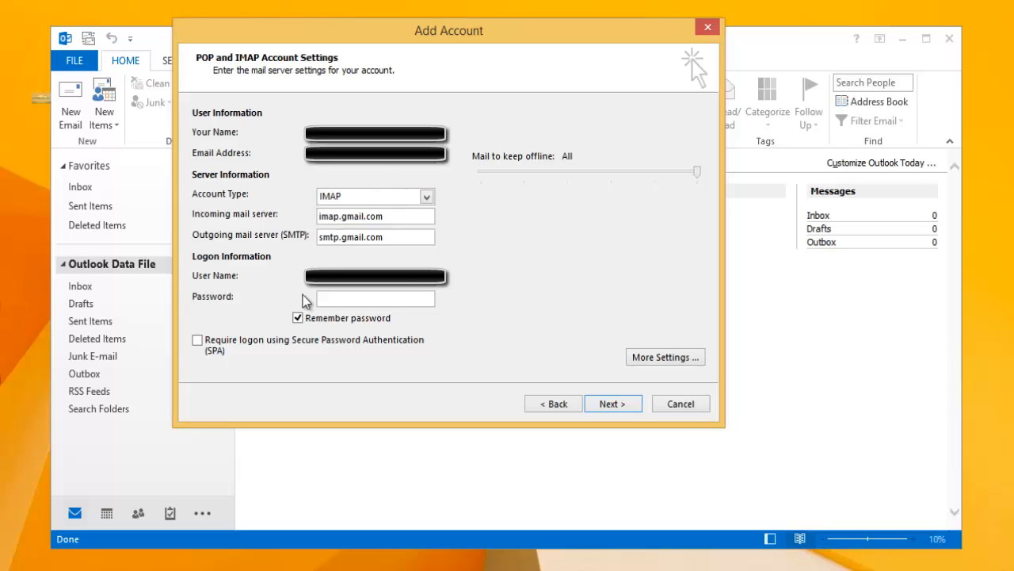
Step: Enter the Gmail account password in the logon information
click(375, 298)
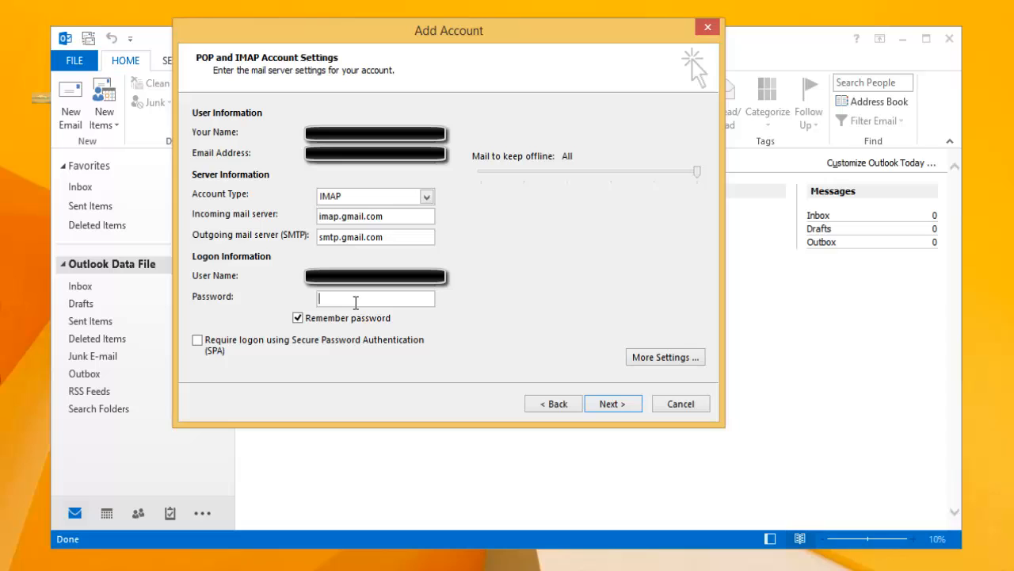
text(***)
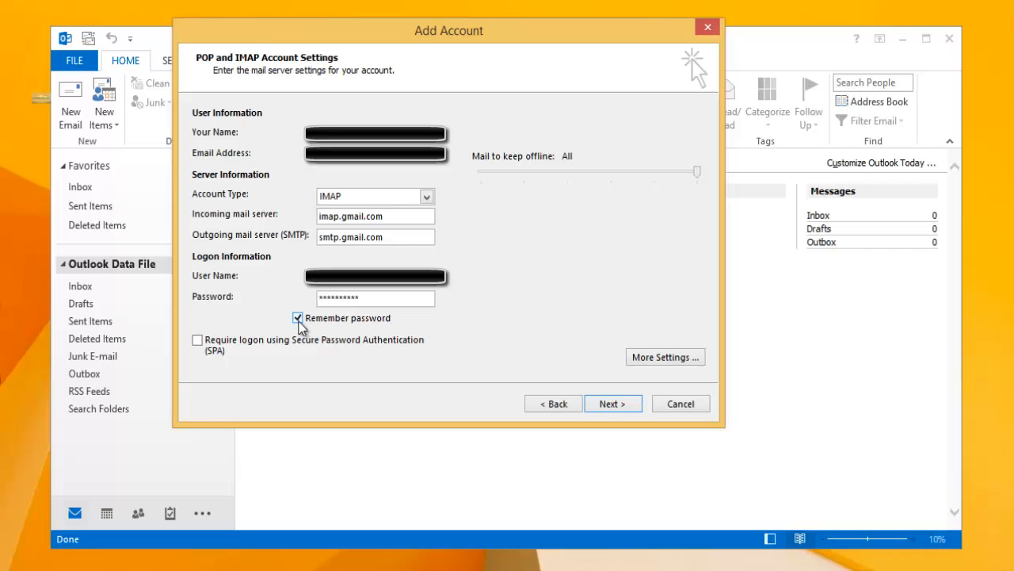
mouse_move(408, 341)
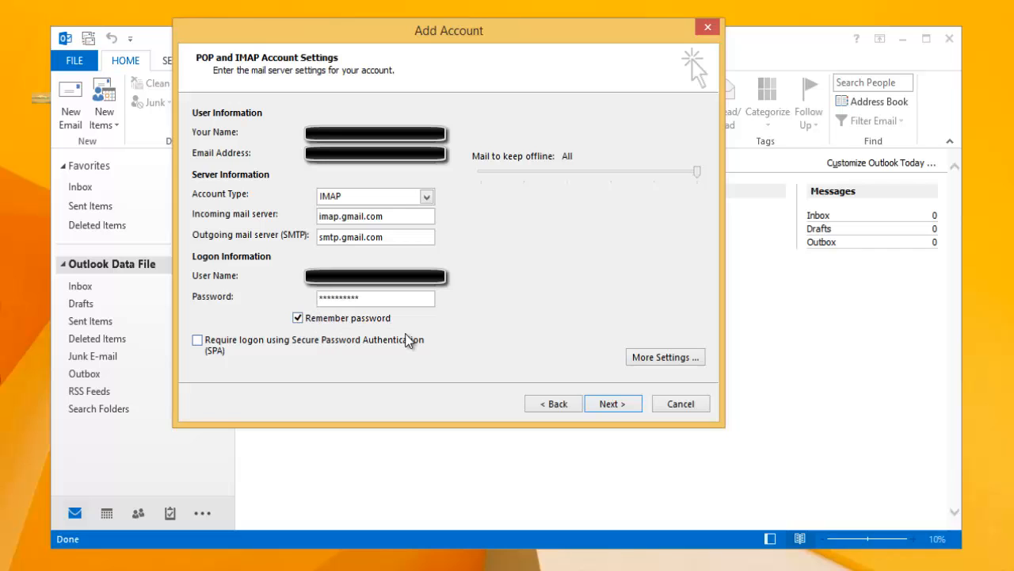
Step: In More Settings, require SMTP authentication for the outgoing server, matching incoming credentials
click(665, 356)
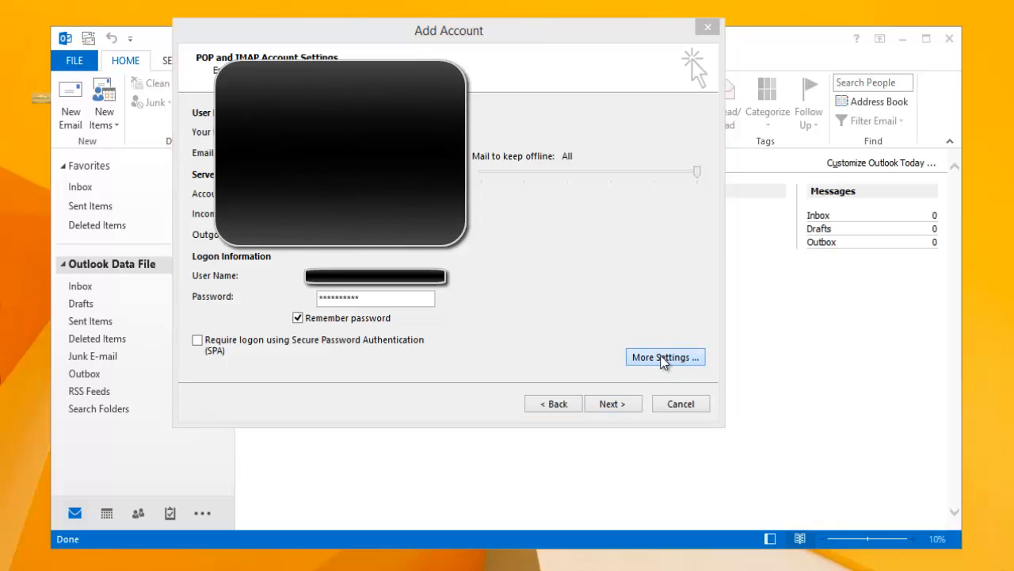
click(664, 357)
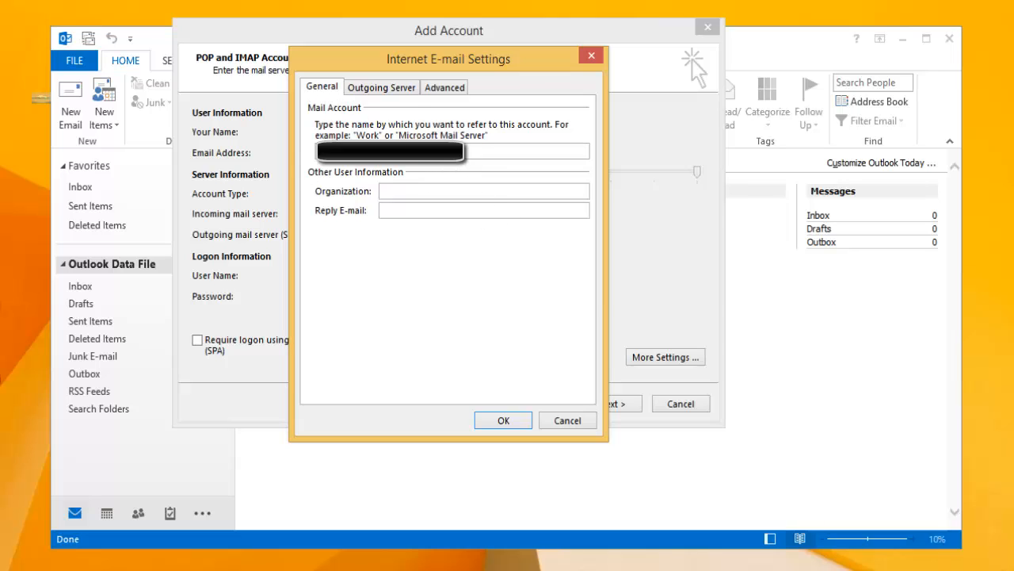
click(380, 87)
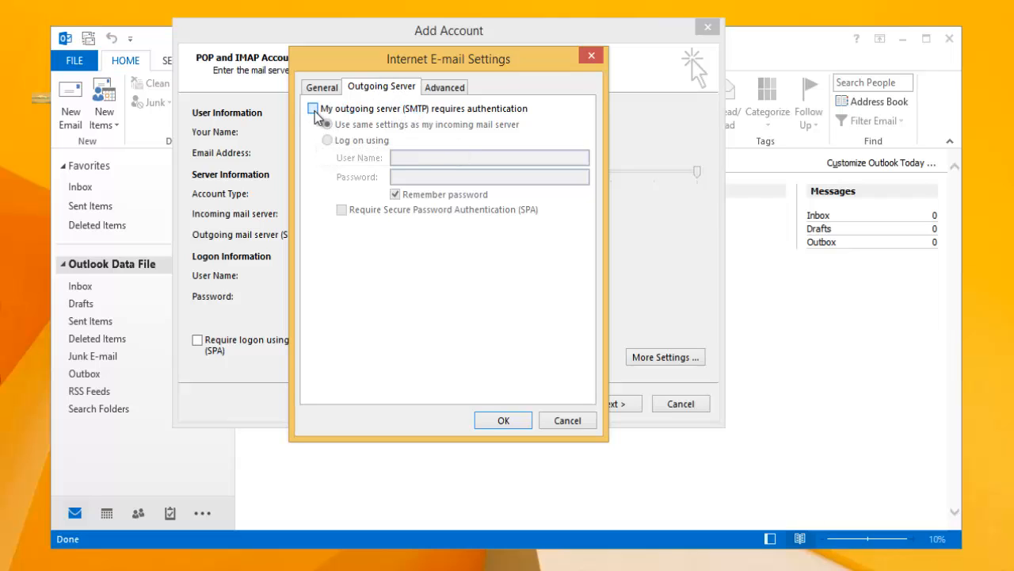
click(312, 108)
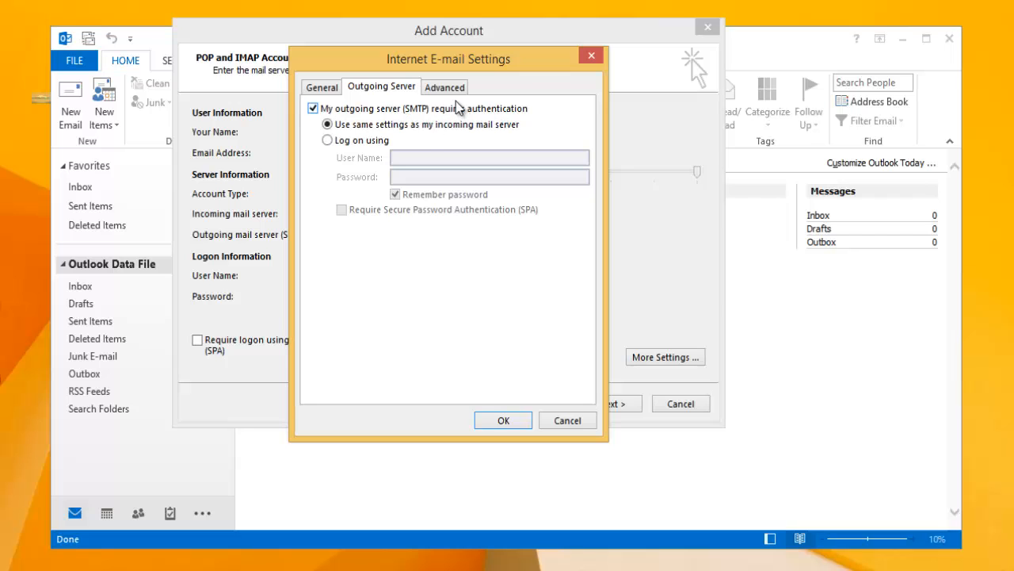
click(444, 86)
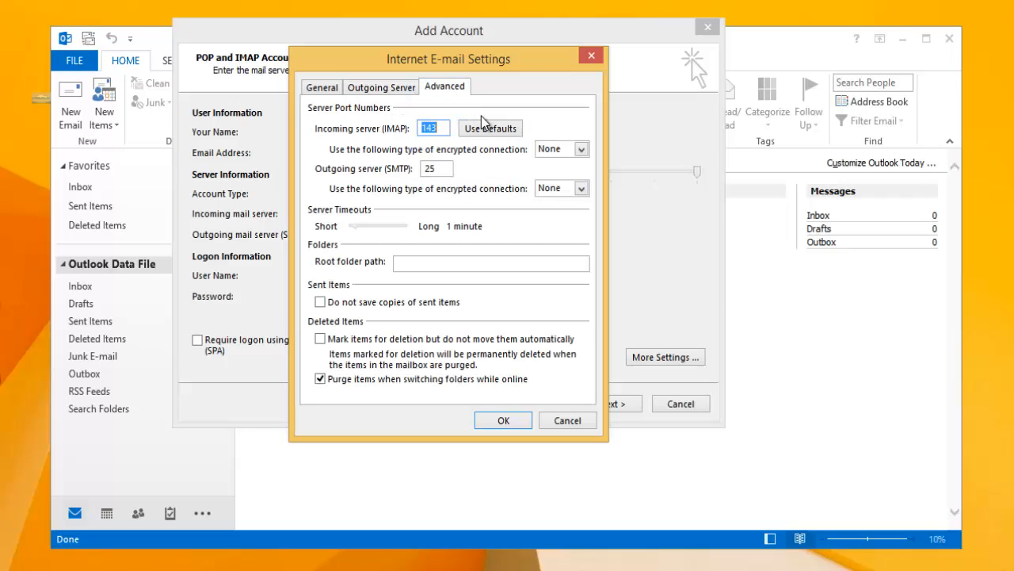
mouse_move(396, 135)
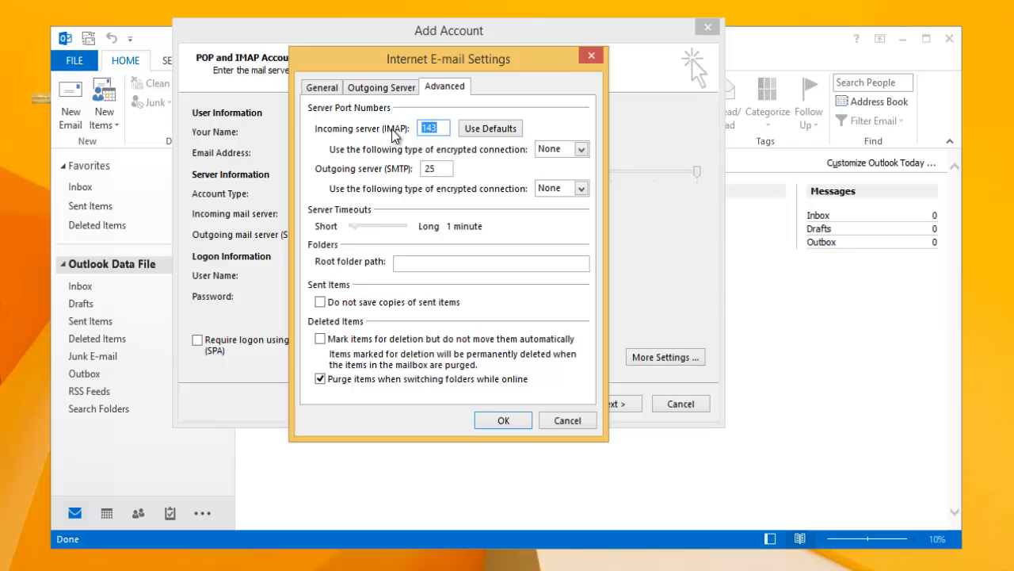
Step: Use SSL on incoming port 993 and SSL on outgoing port 465, and confirm with OK
click(582, 149)
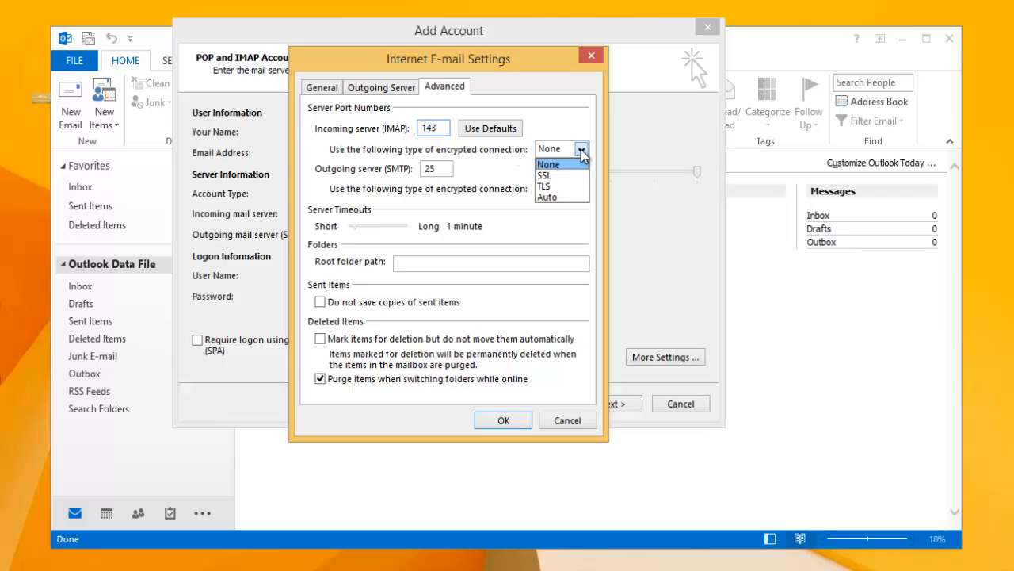
mouse_move(545, 175)
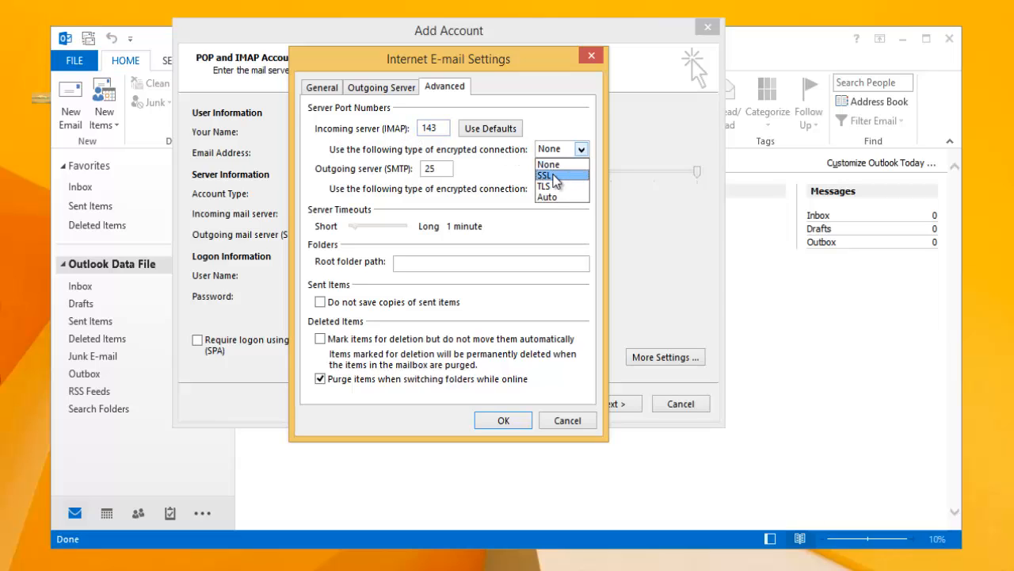
click(545, 174)
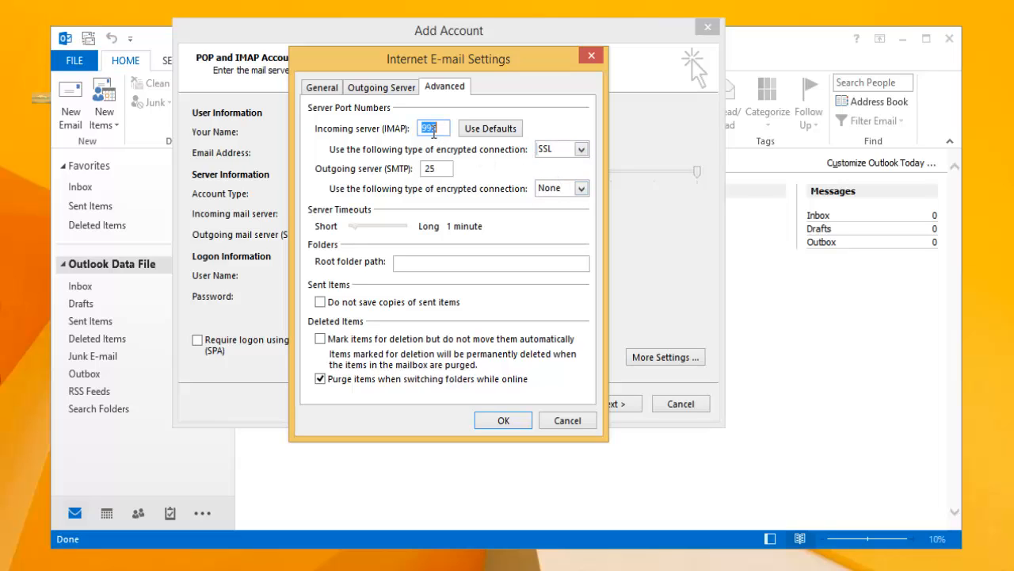
click(435, 127)
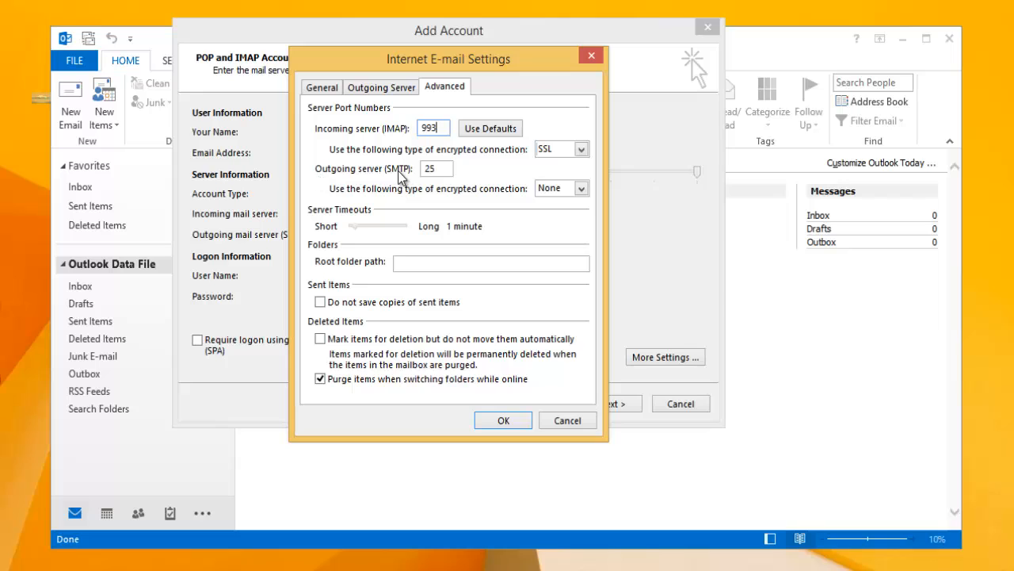
click(580, 187)
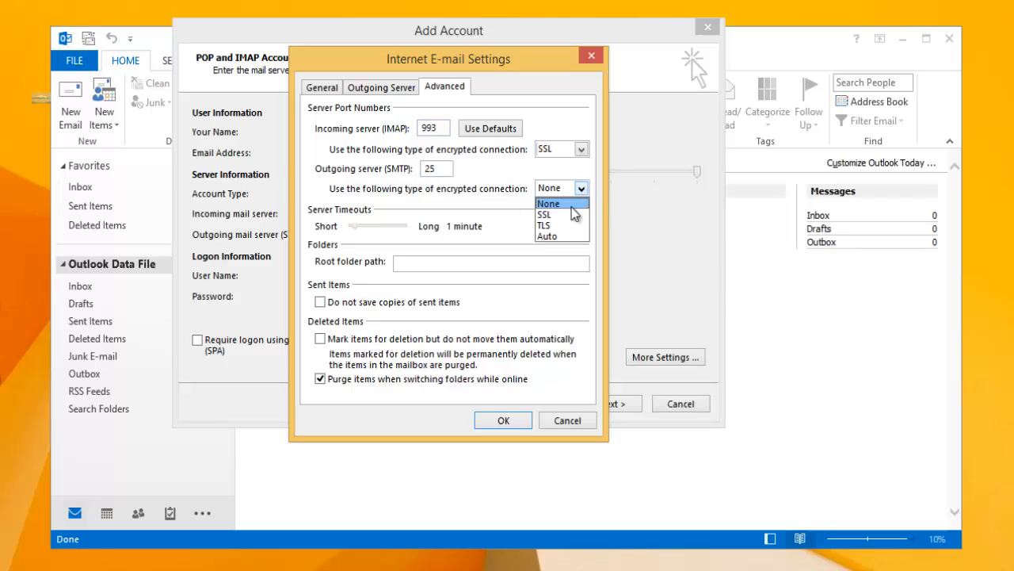
click(544, 214)
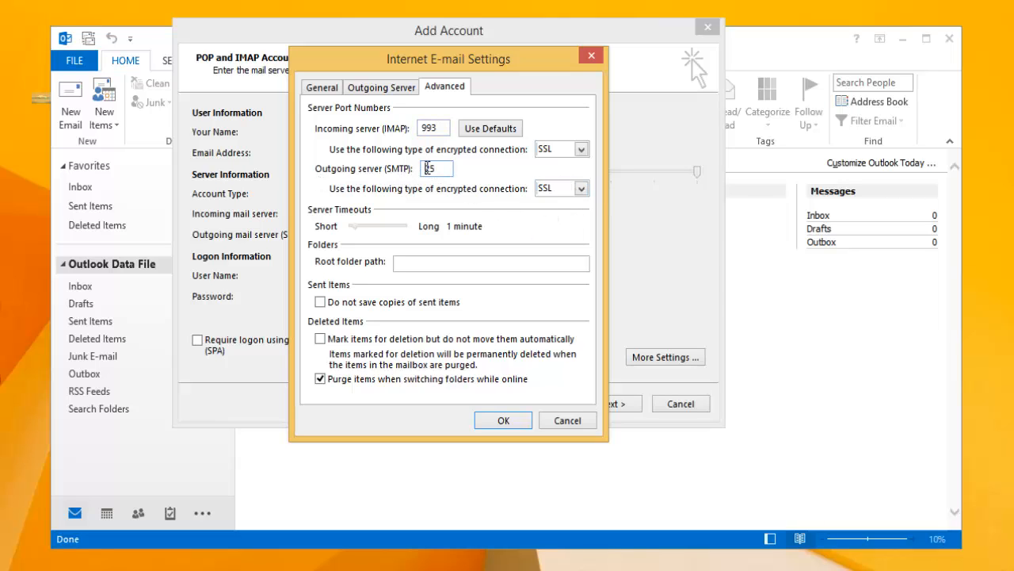
triple_click(434, 168)
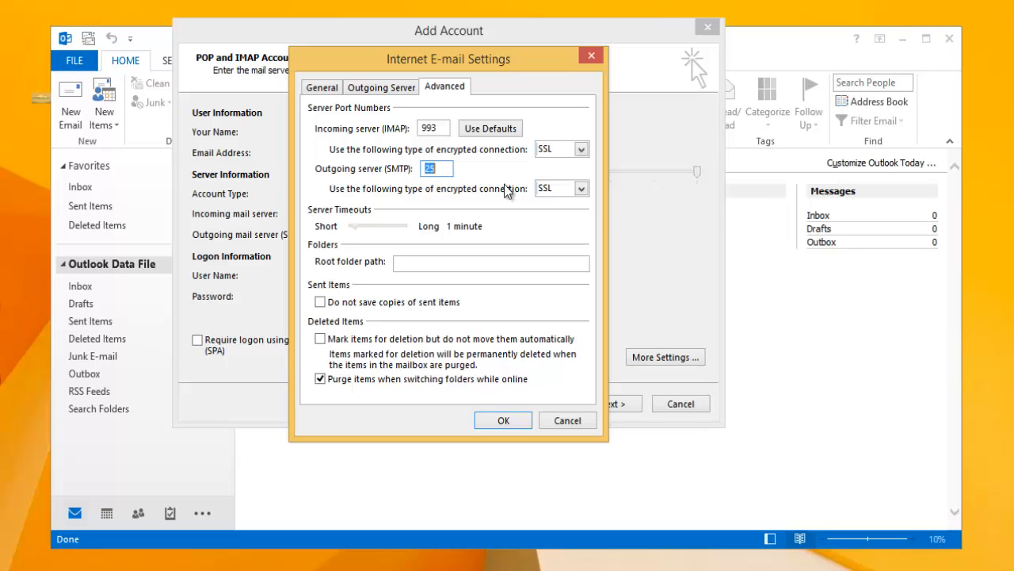
text(465)
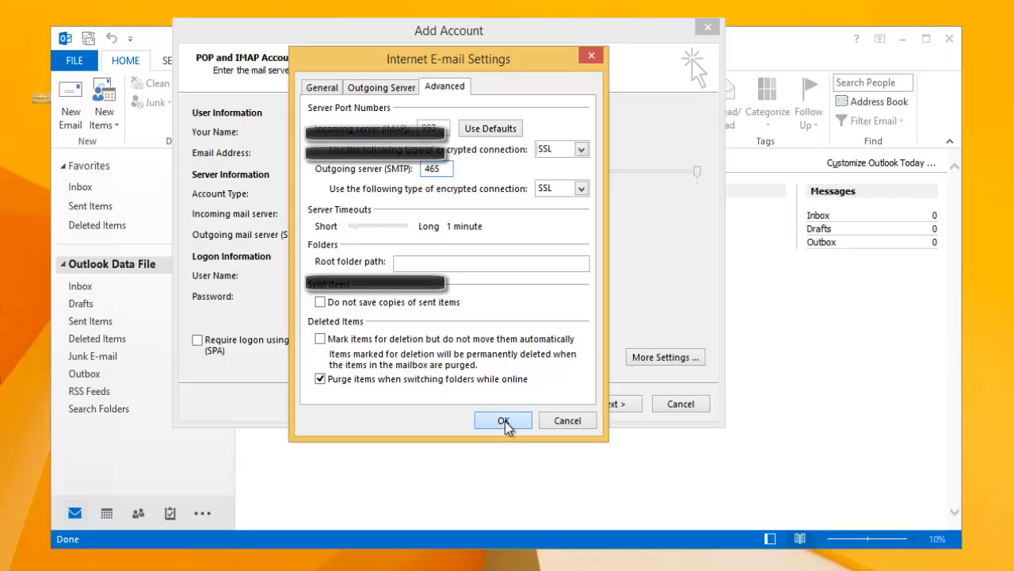
click(504, 420)
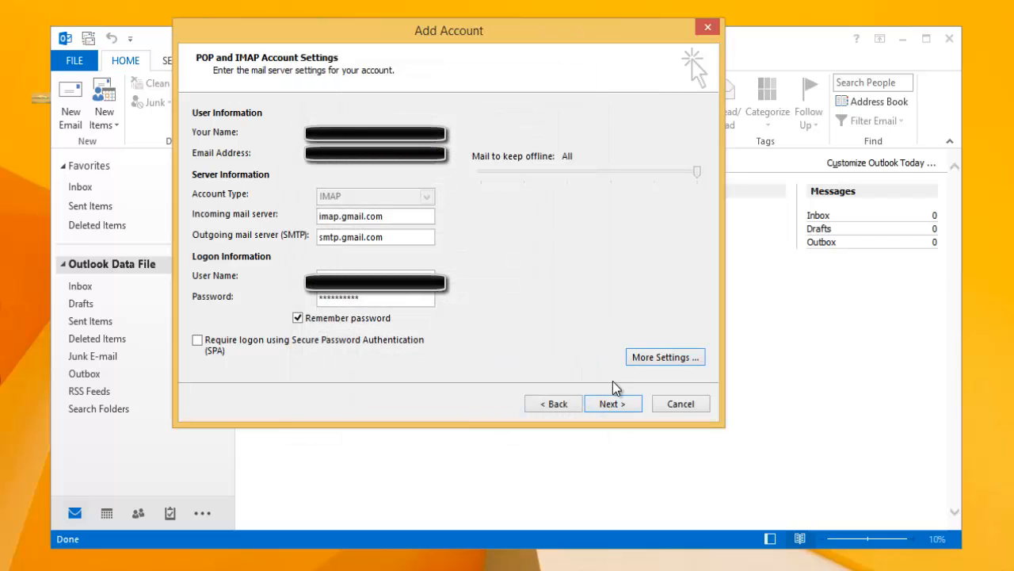
Step: Run the account test with Save this password ticked, then cancel the recurring credential prompt
click(612, 405)
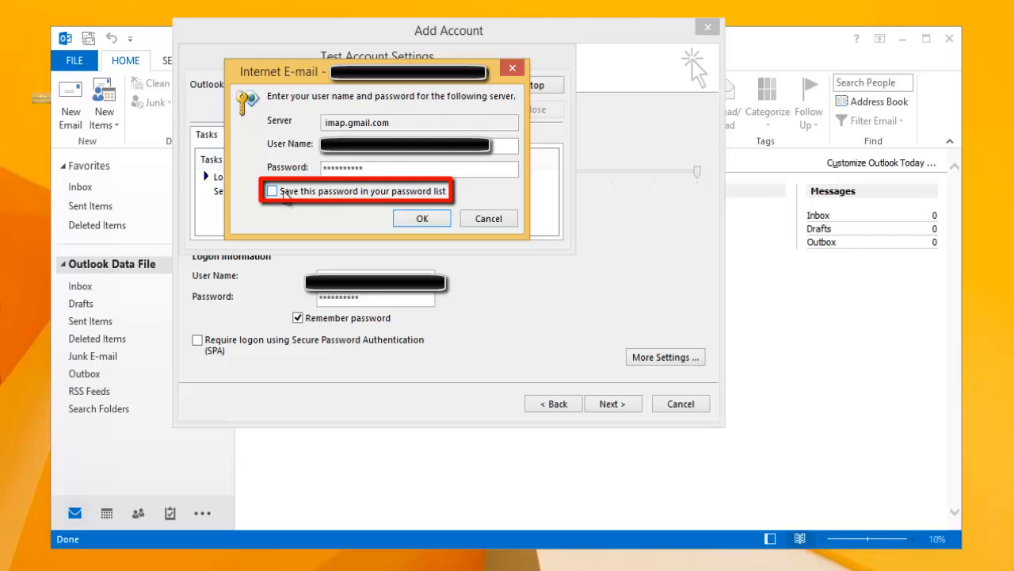
click(273, 190)
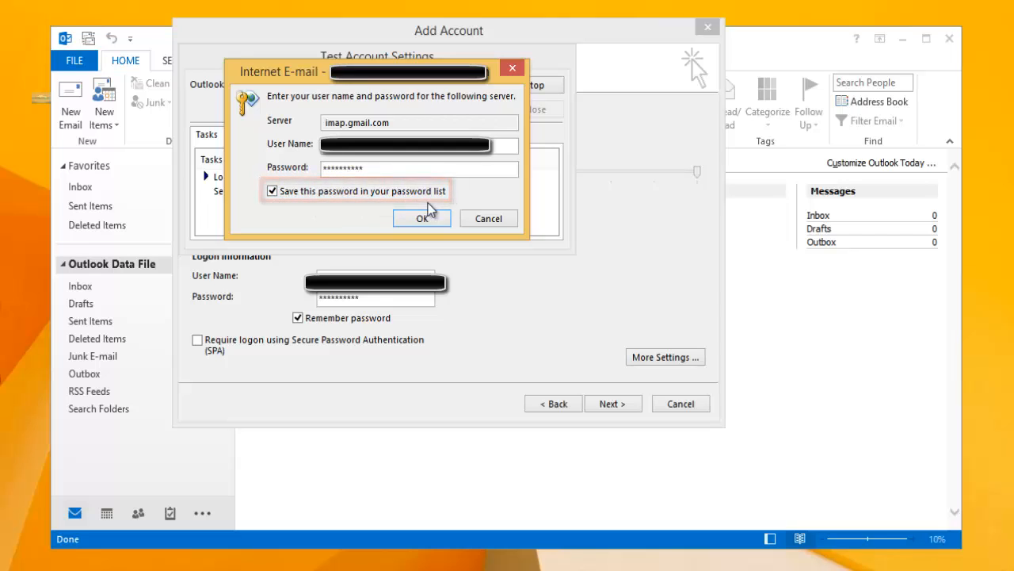
click(422, 218)
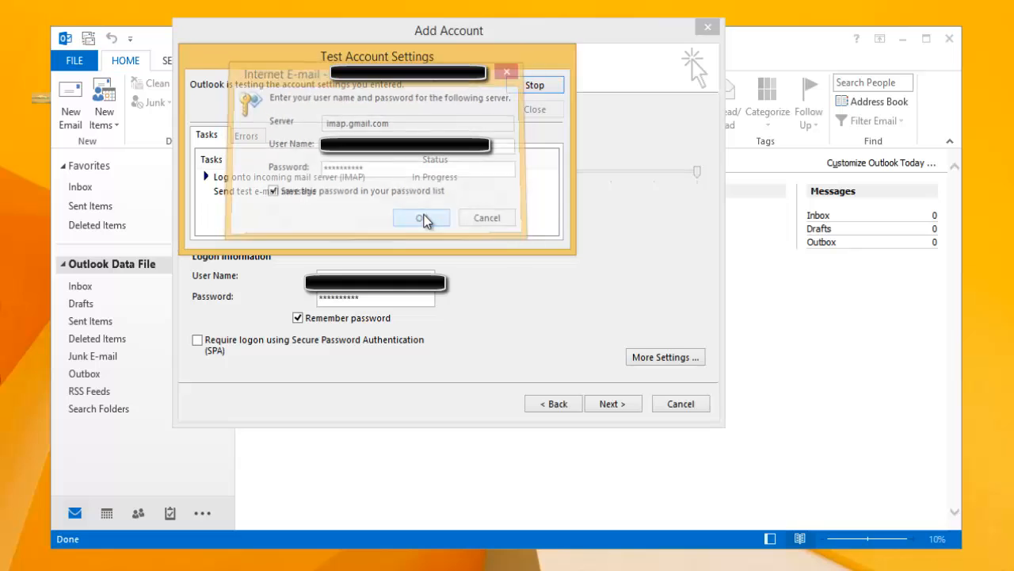
click(422, 217)
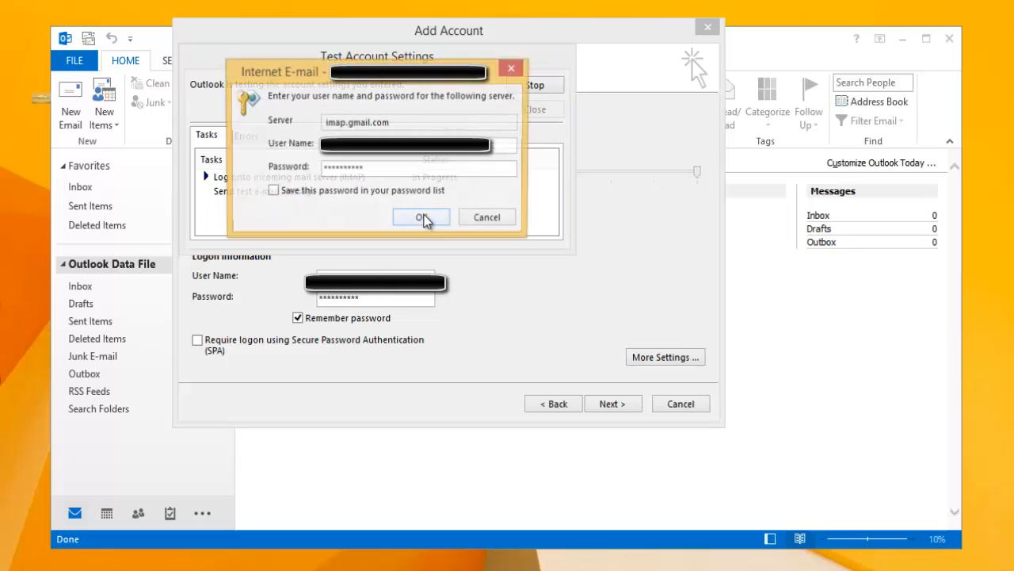
click(421, 217)
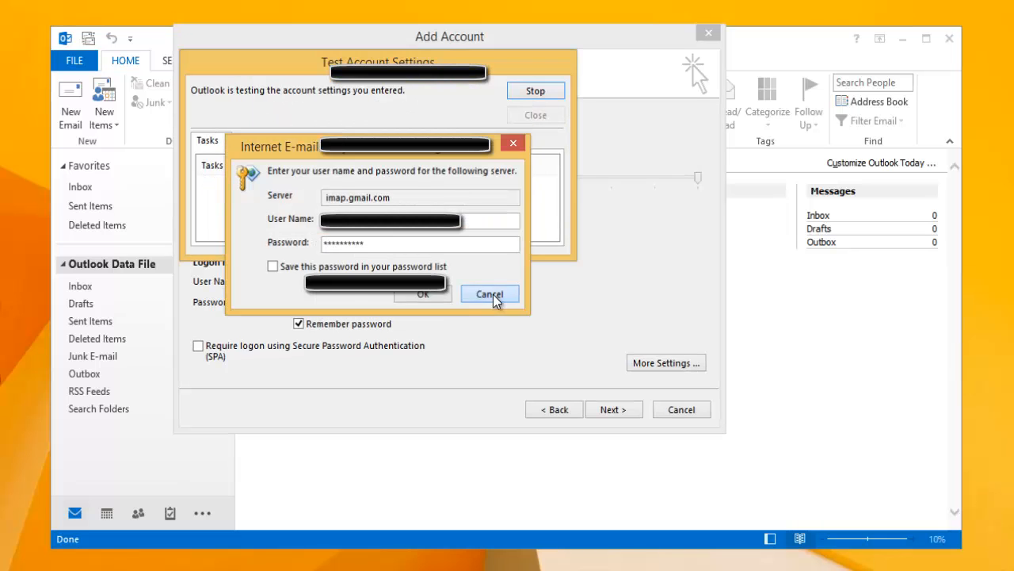
click(488, 293)
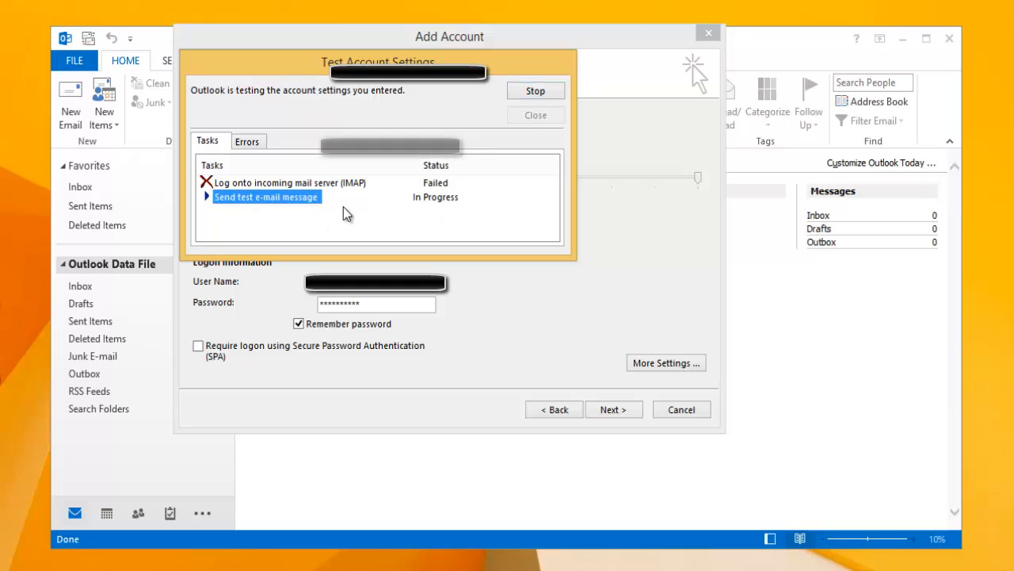
mouse_move(483, 221)
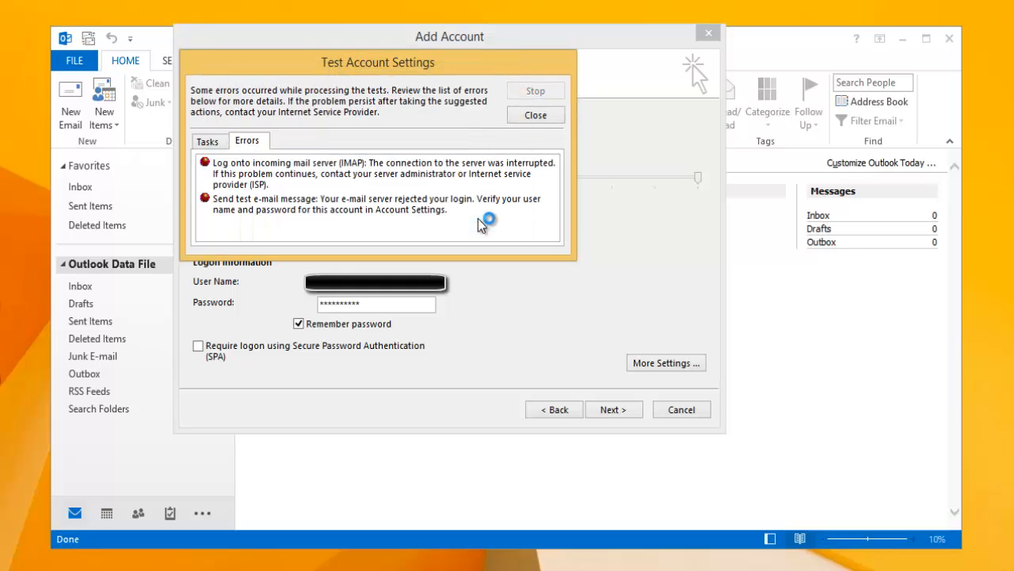
mouse_move(283, 198)
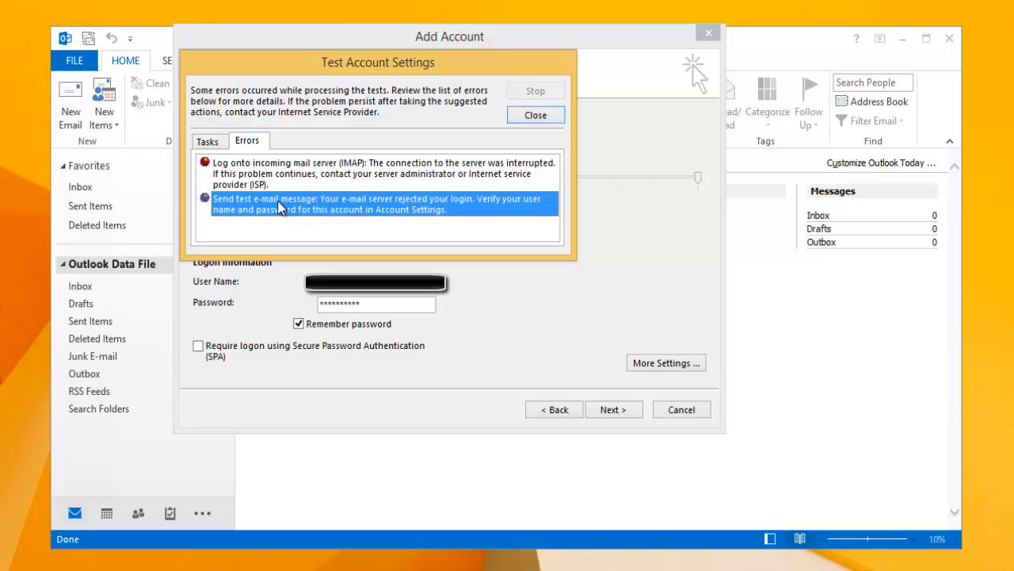
Step: Review the login rejection messages on the Errors tab and close the test results window
click(381, 173)
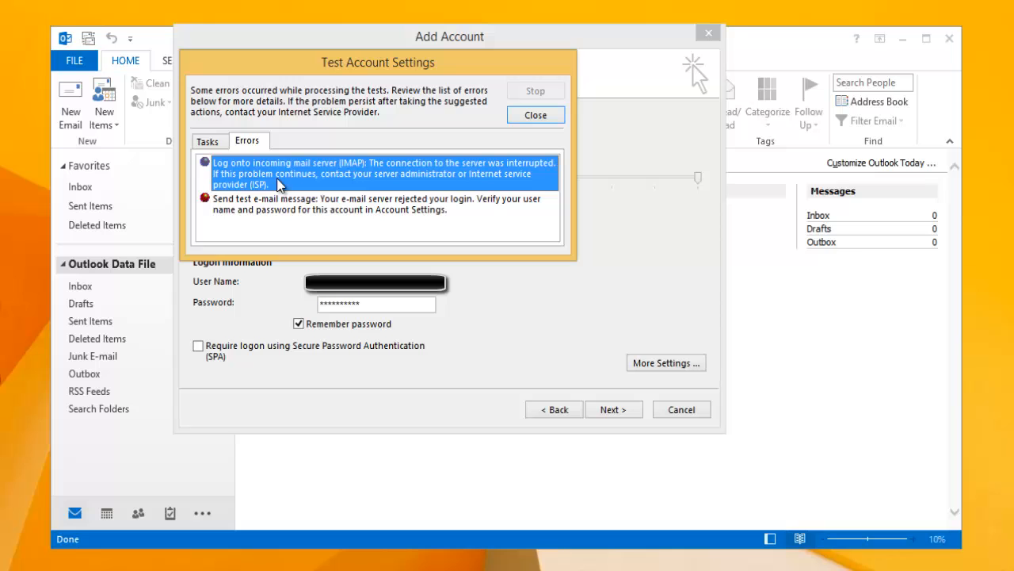
click(536, 114)
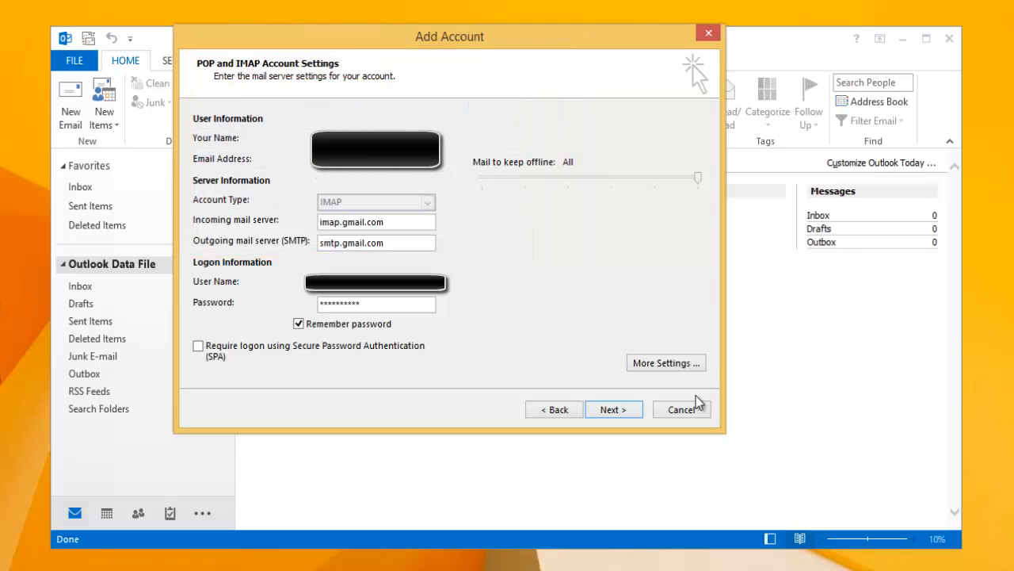
Step: Cancel the Add Account wizard, returning to Outlook Today with no account added
click(681, 409)
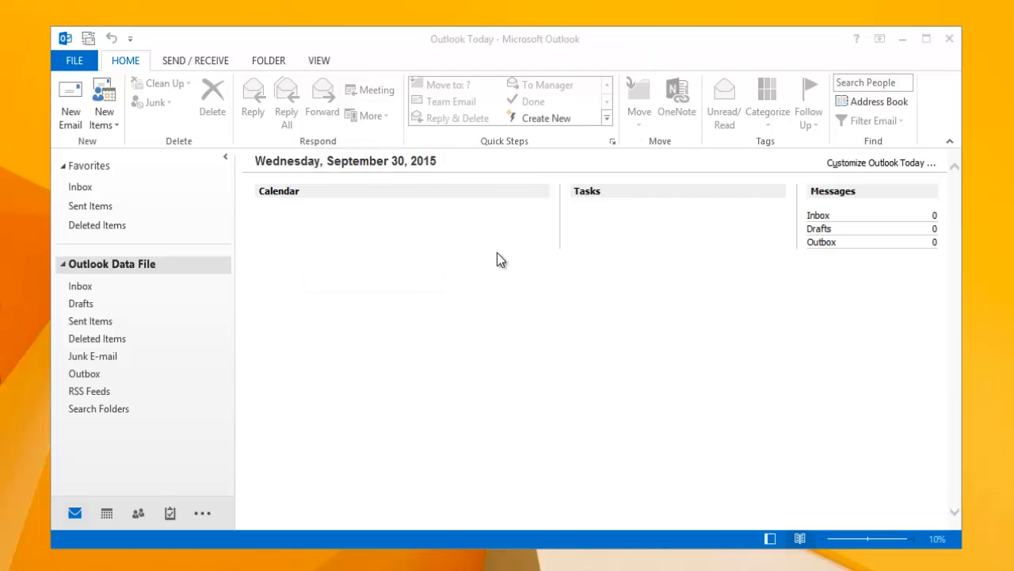
mouse_move(499, 260)
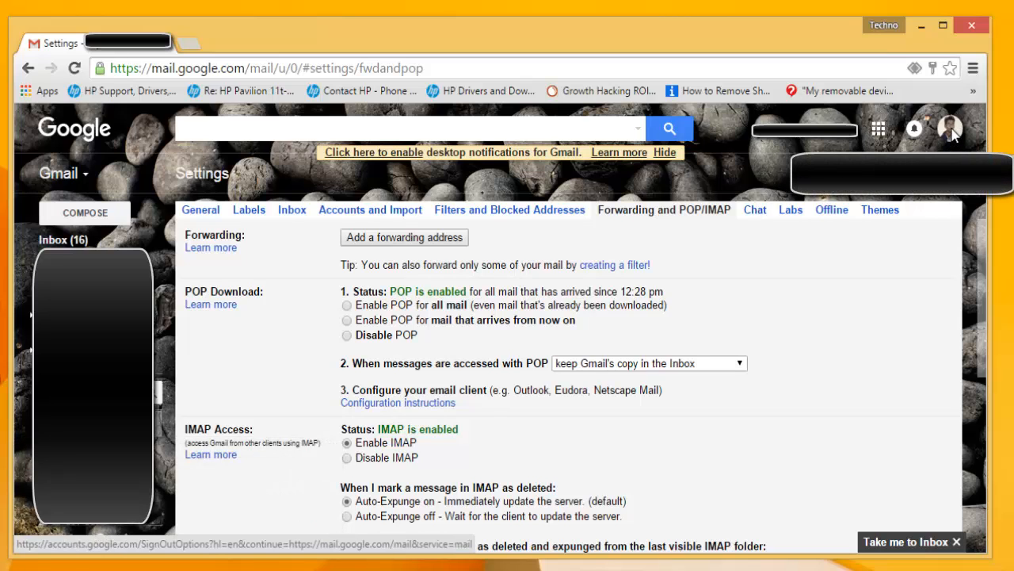
click(951, 128)
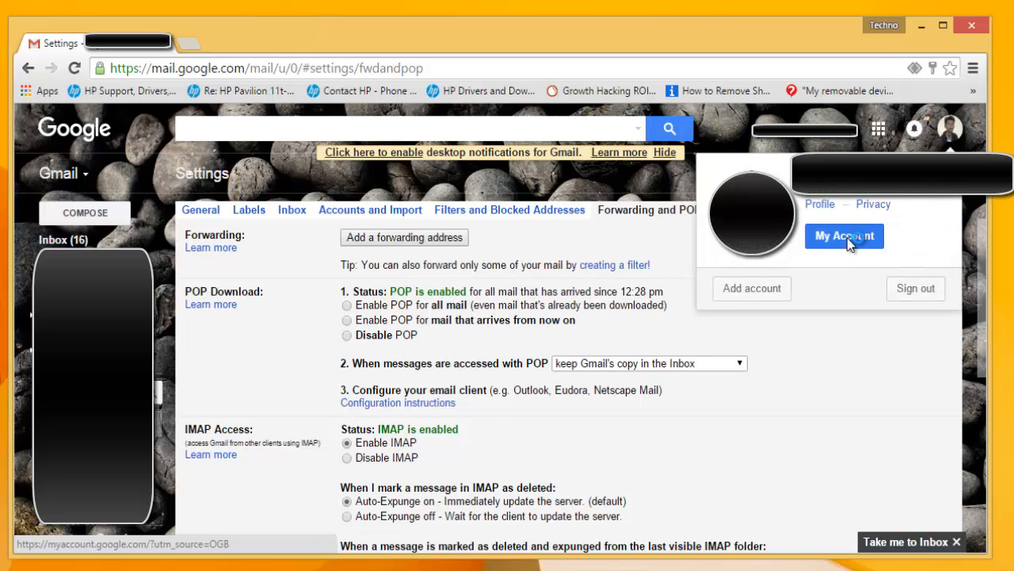
click(843, 235)
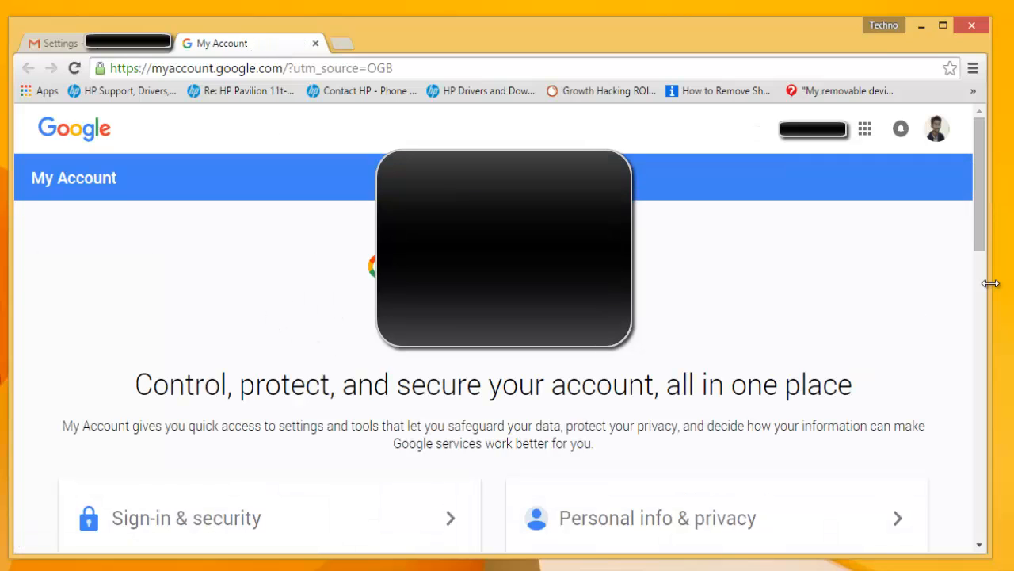
scroll(down, 3)
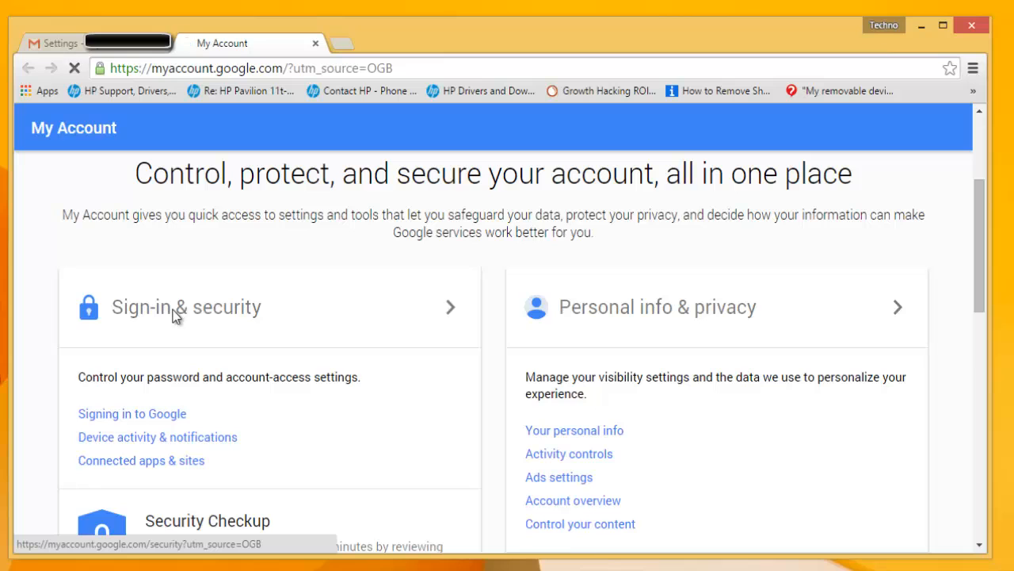
Step: Under Sign-in & security, switch Allow less secure apps from OFF to ON
click(187, 308)
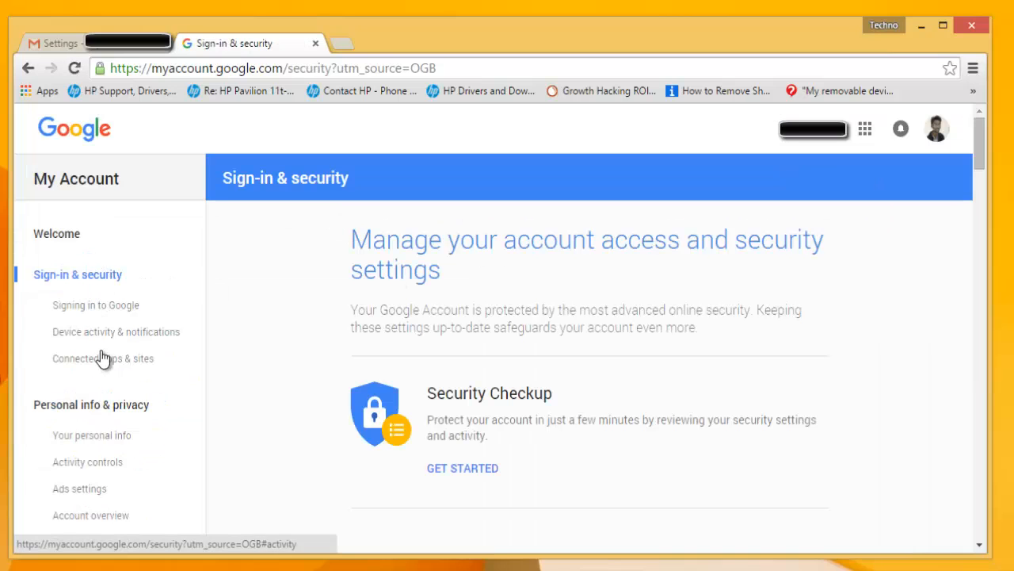
mouse_move(89, 365)
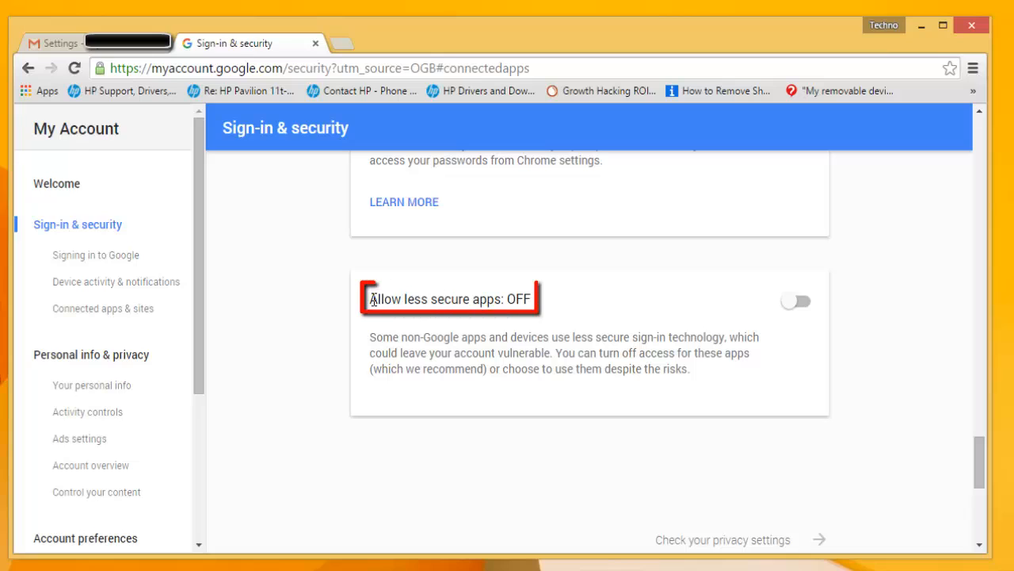
double_click(450, 298)
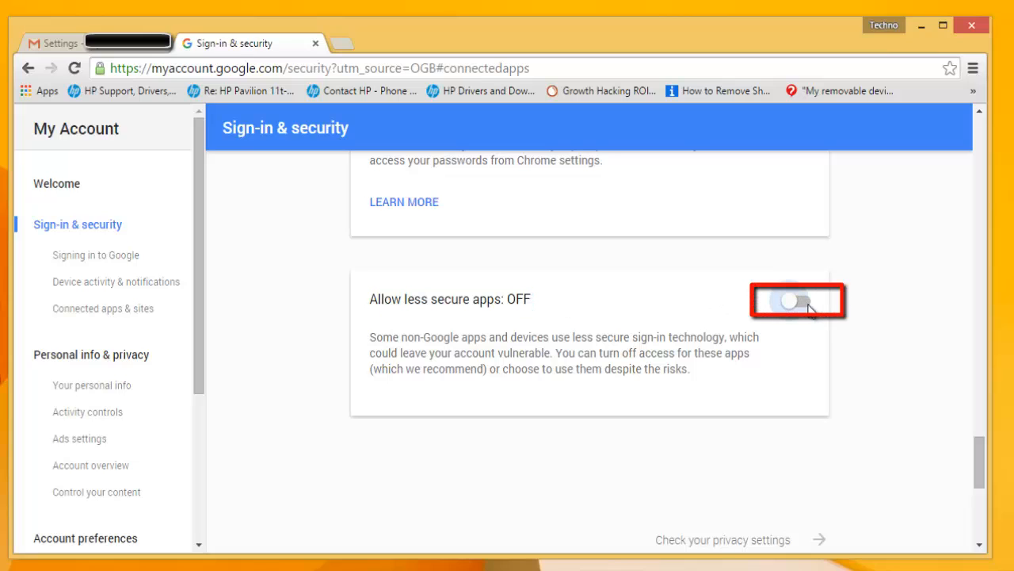
click(792, 299)
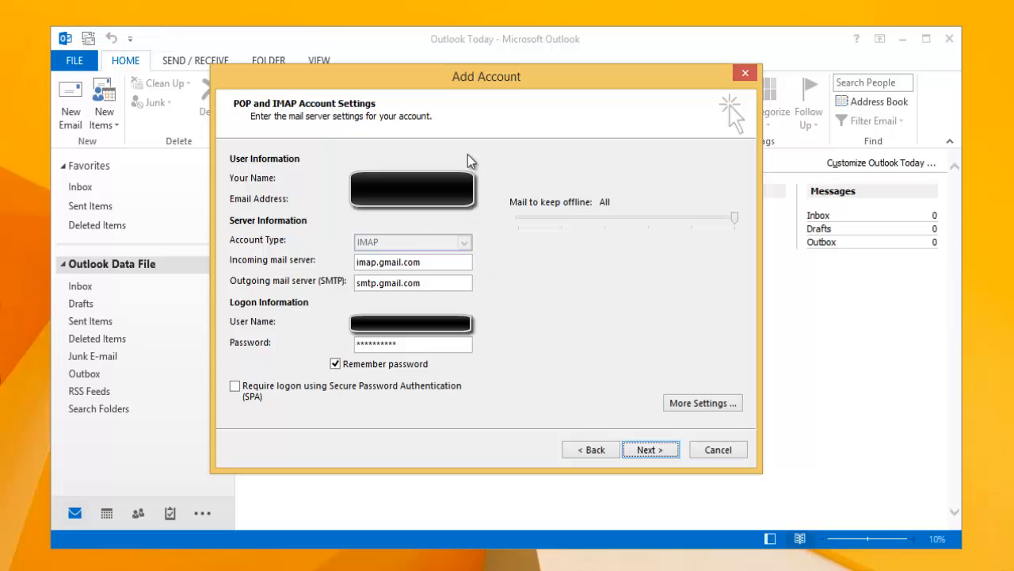
mouse_move(650, 450)
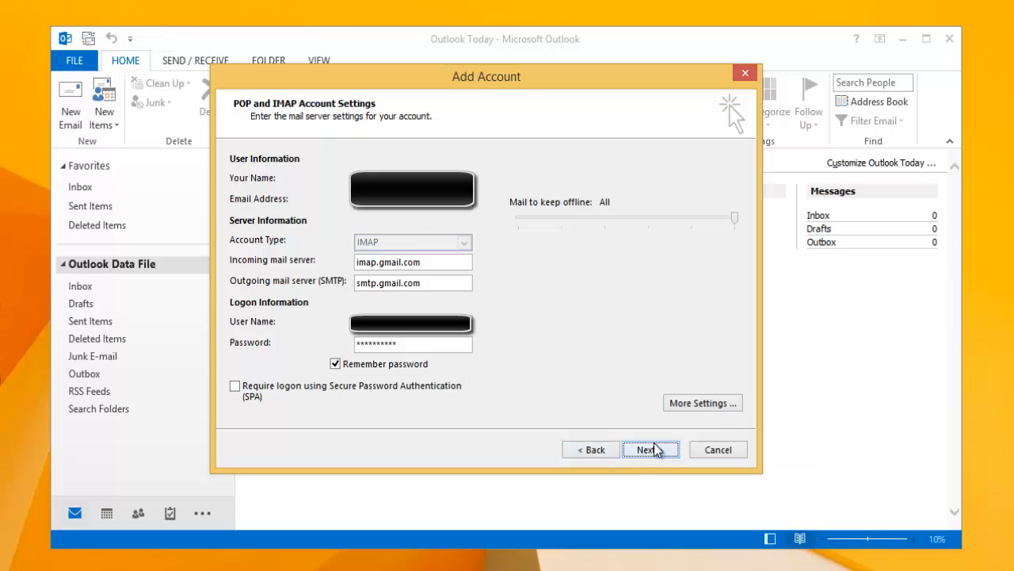
Step: Rerun the account test with Next, dismiss the success results, and finish so the Gmail Inbox opens
click(649, 450)
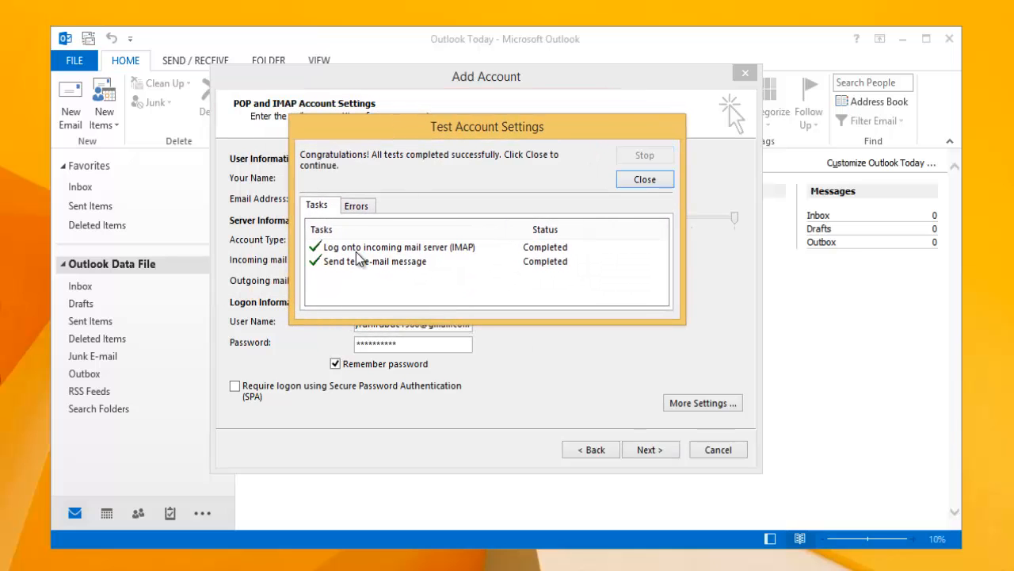
mouse_move(555, 266)
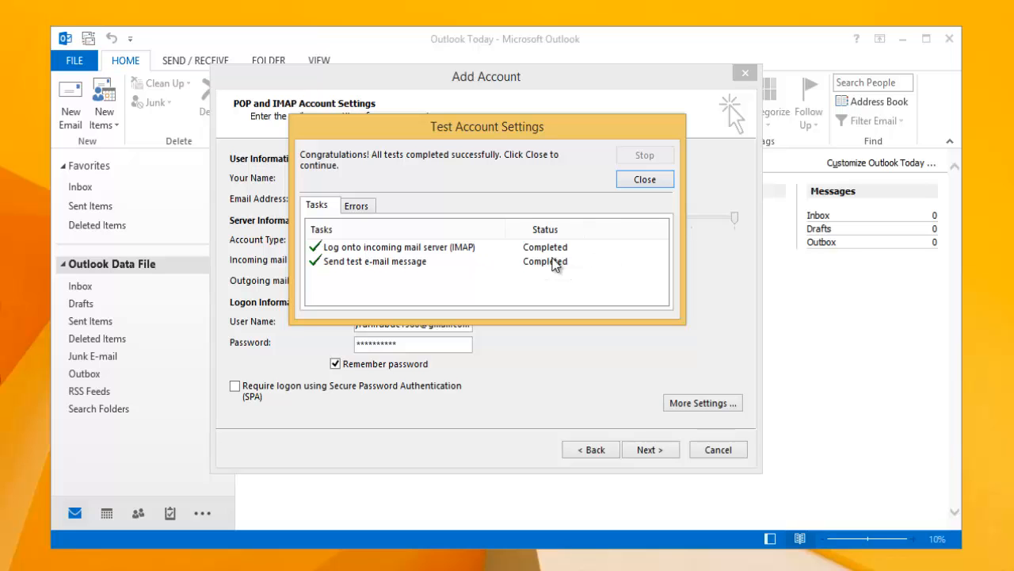
click(644, 177)
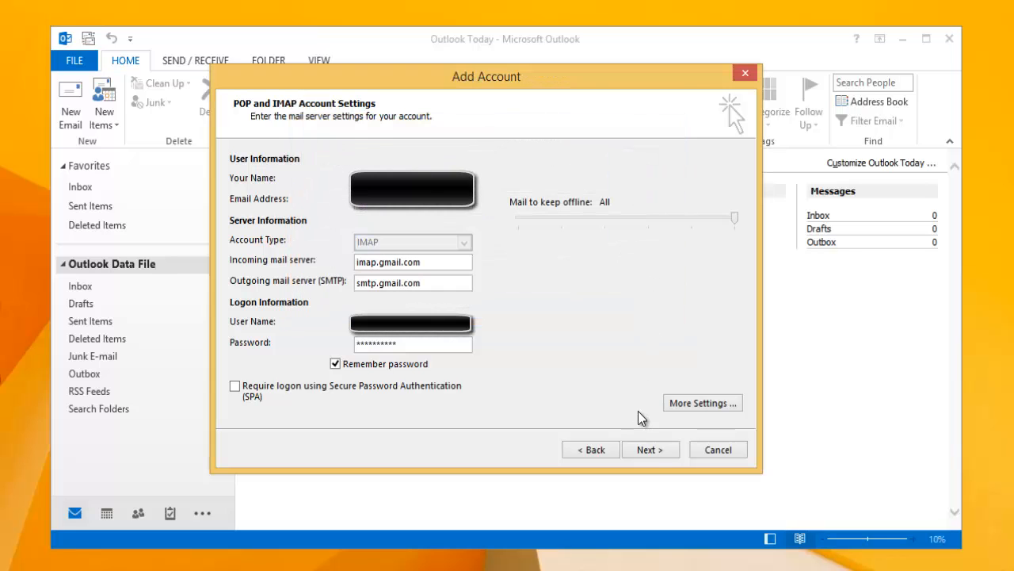
click(650, 451)
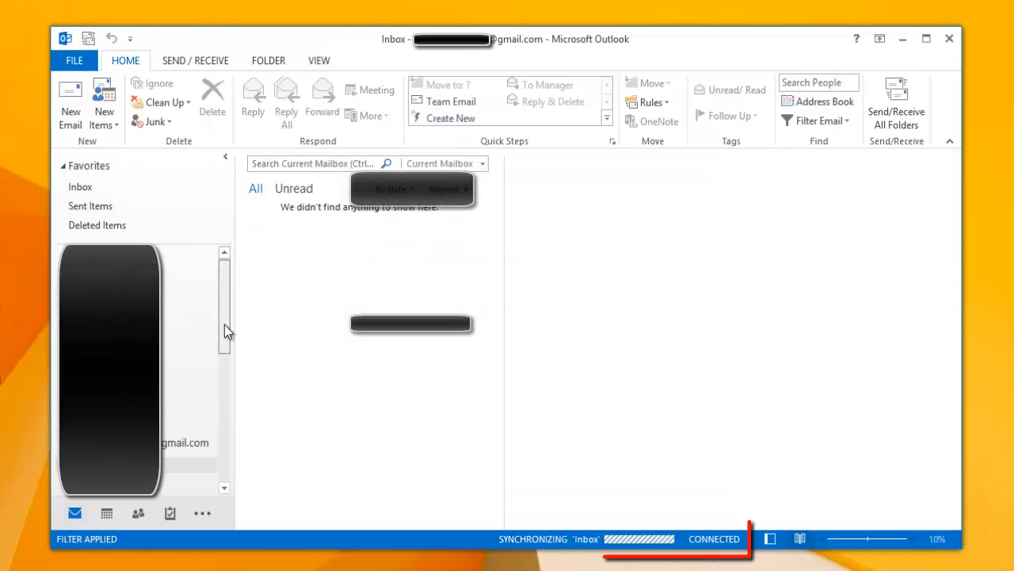